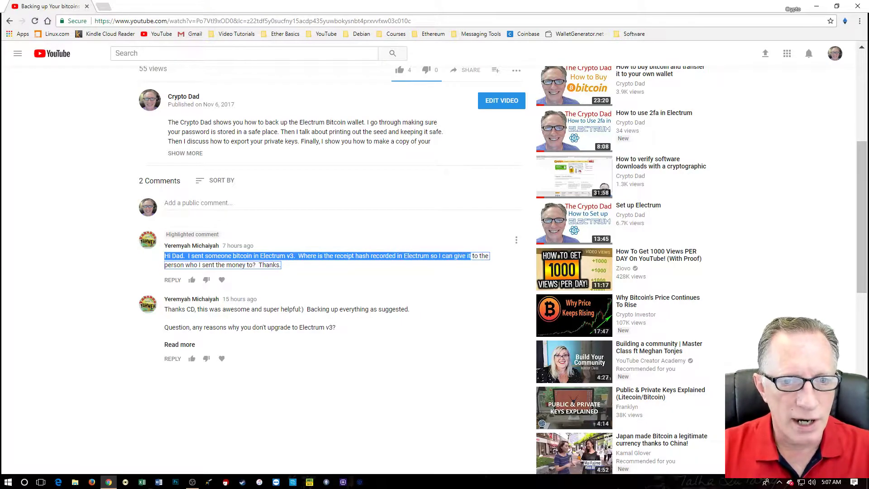
- Highlight 'receipt hash' in the viewer's YouTube comment about Electrum
left_click(333, 333)
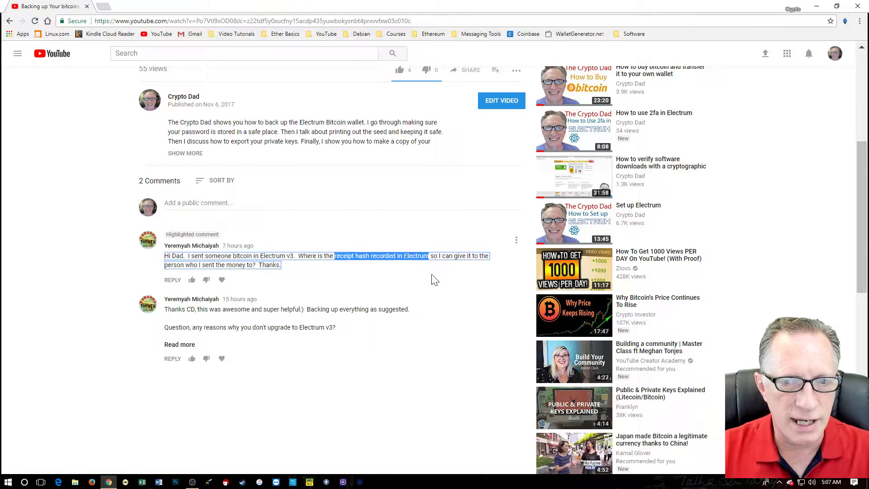
mouse_move(355, 234)
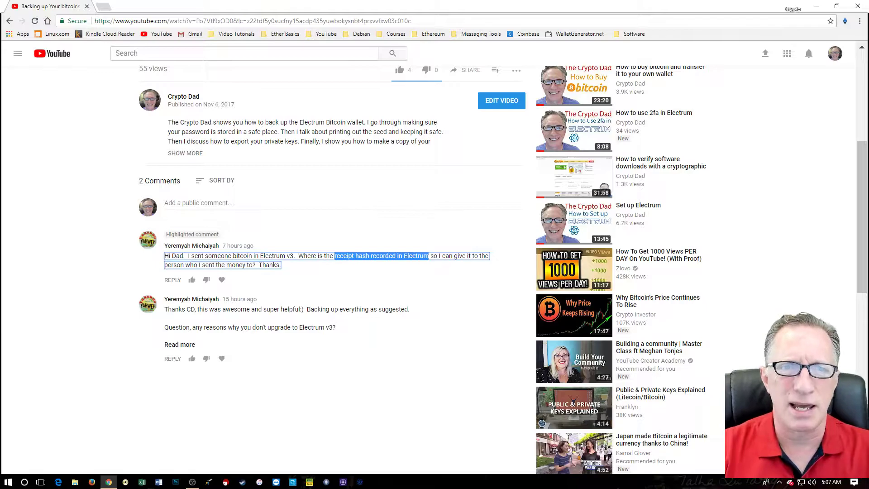
mouse_move(398, 231)
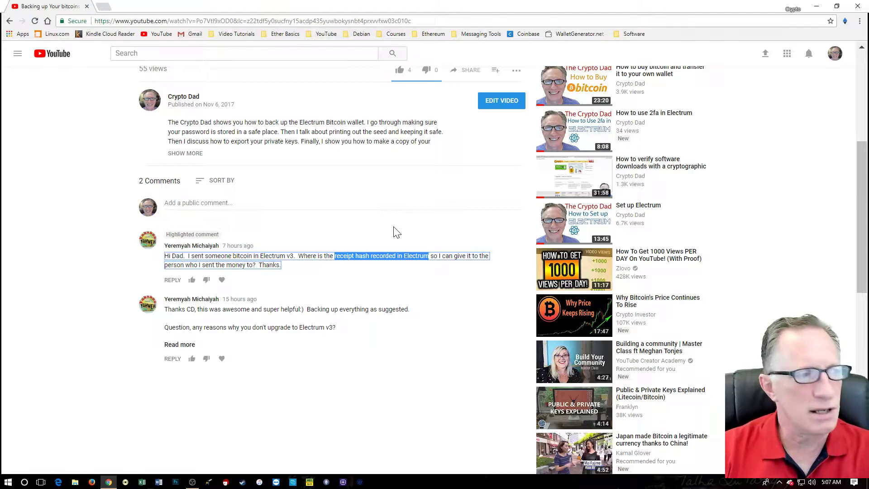
mouse_move(371, 238)
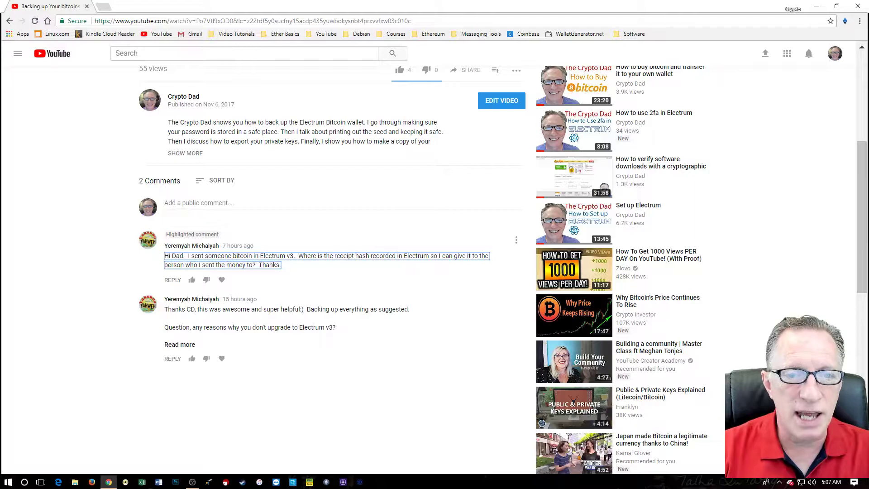
double_click(351, 256)
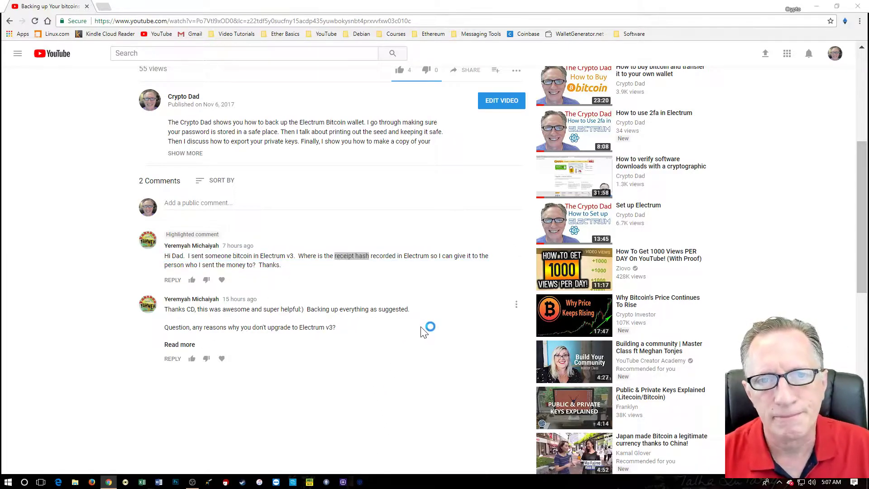
mouse_move(403, 301)
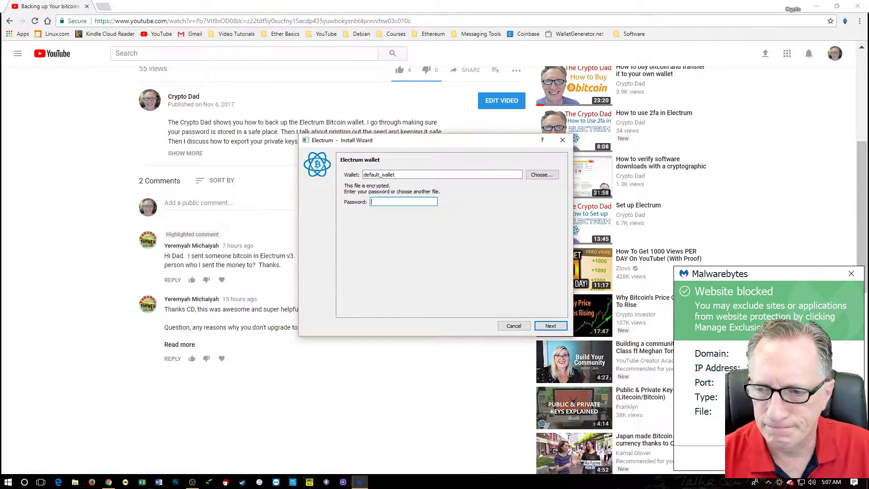
- Unlock the default Electrum wallet with its password
left_click(851, 273)
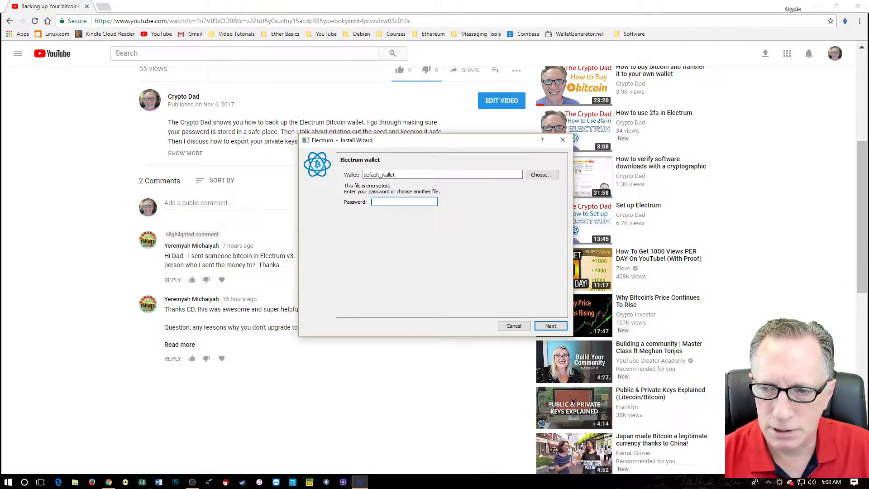
mouse_move(496, 227)
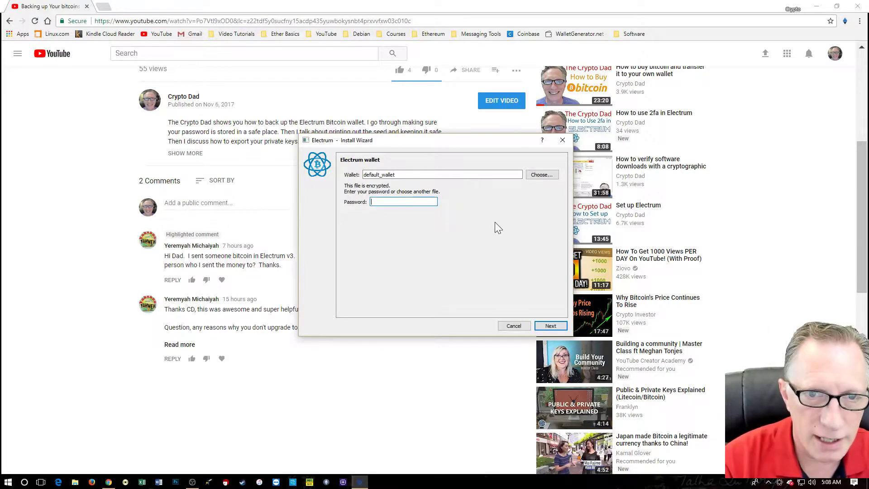
type("•")
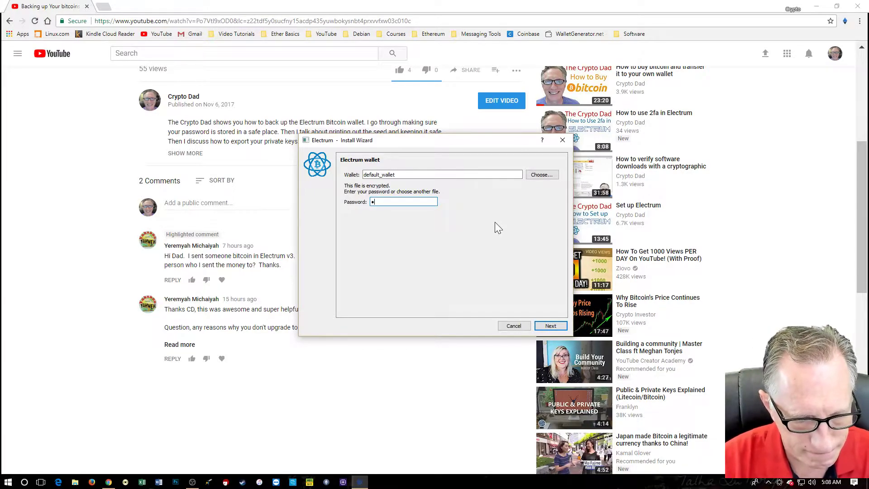
type("password")
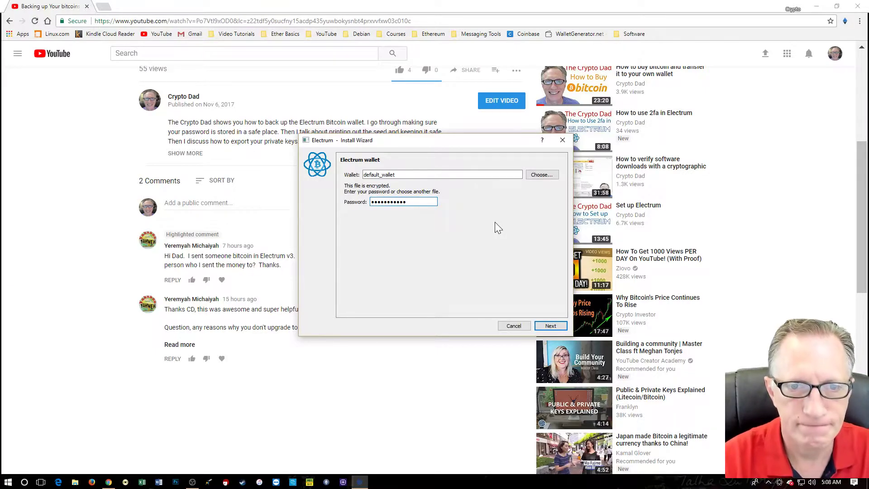
left_click(550, 326)
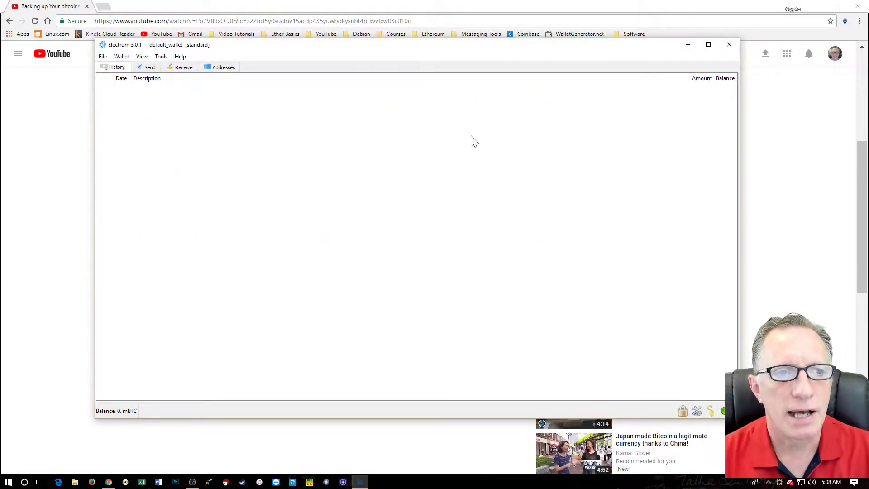
mouse_move(419, 52)
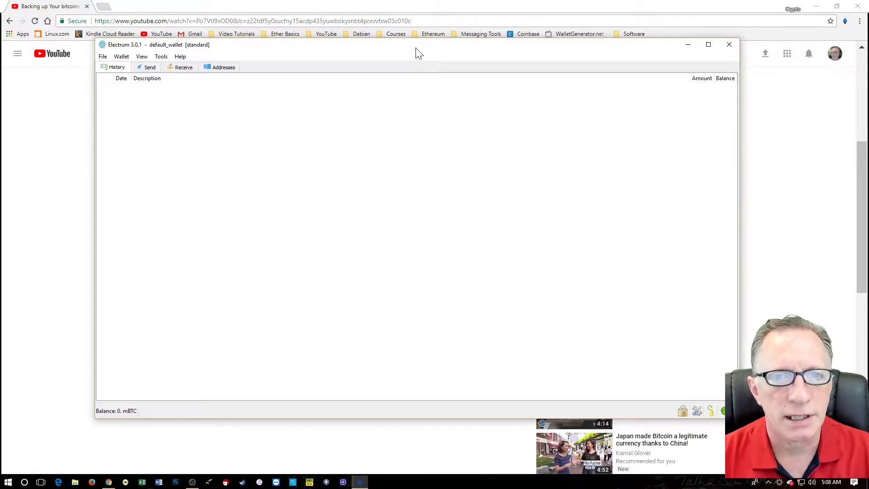
- Open and unlock the CryptoDad_2fa_test wallet, selecting its 'test with 2fa' send
left_click(103, 56)
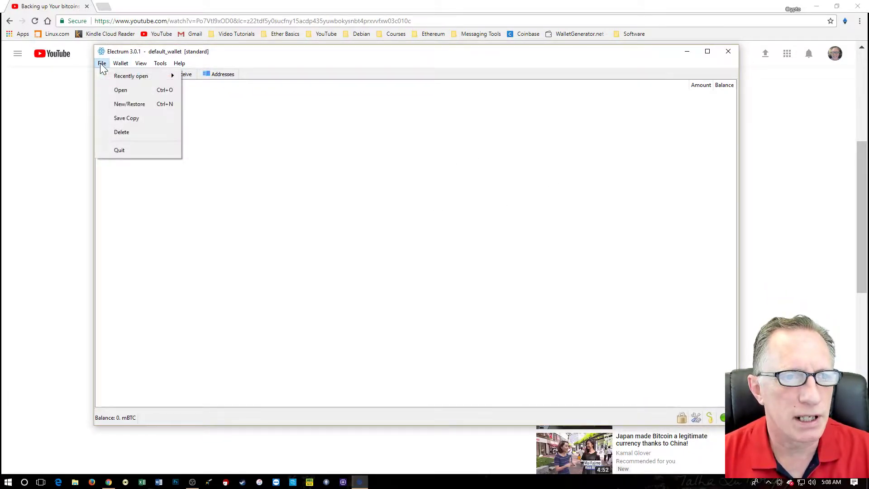
left_click(120, 90)
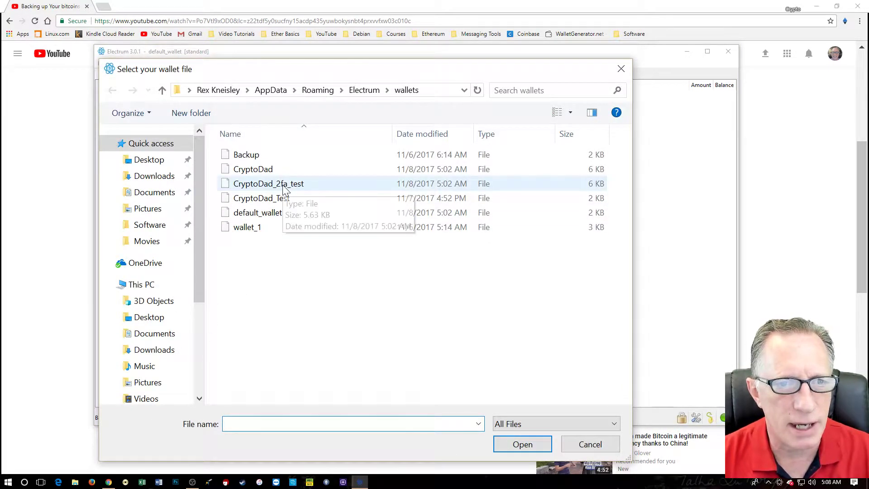
left_click(269, 183)
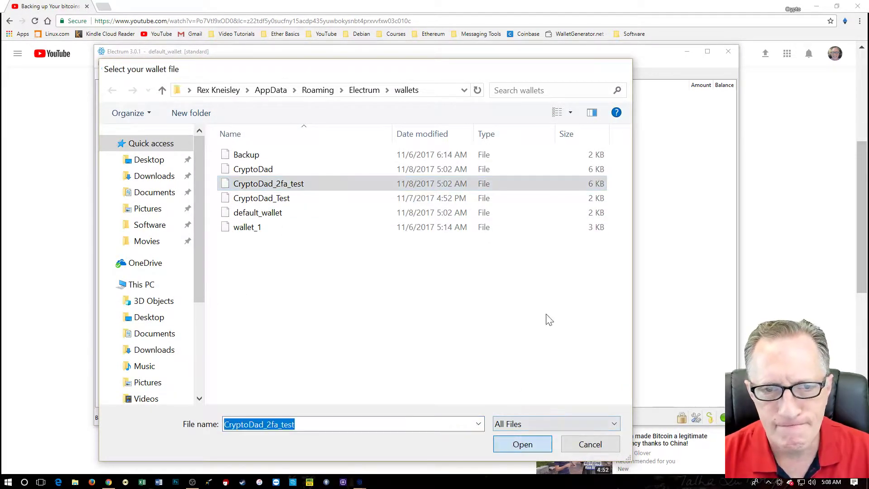
left_click(522, 444)
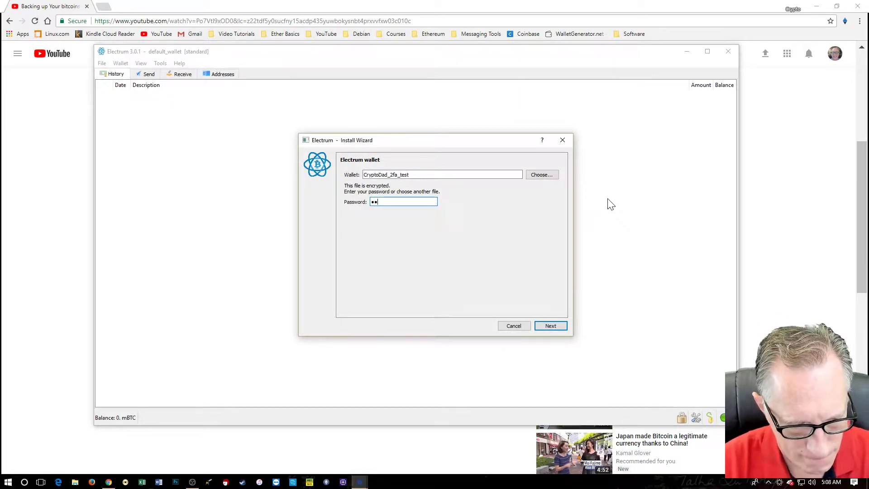
type("password")
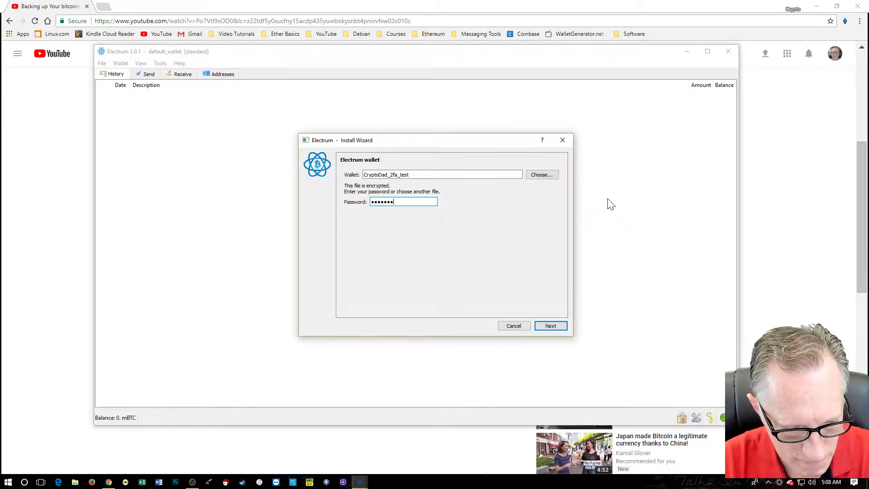
left_click(550, 326)
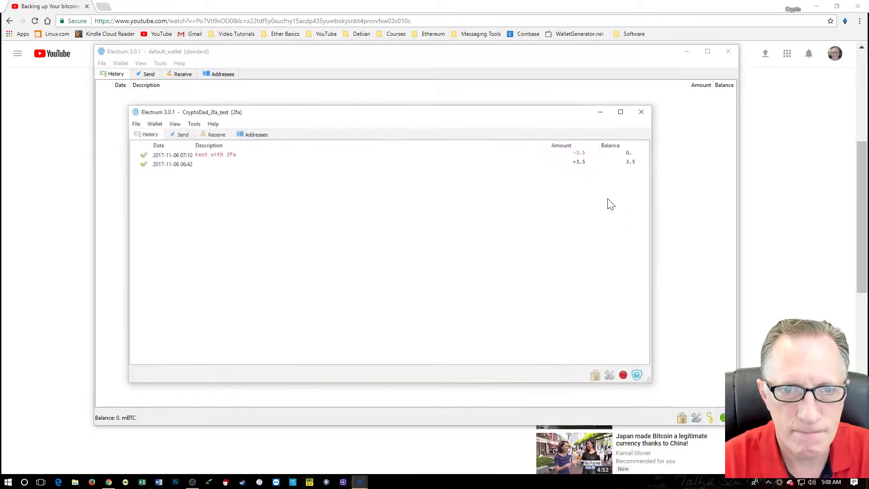
left_click(222, 154)
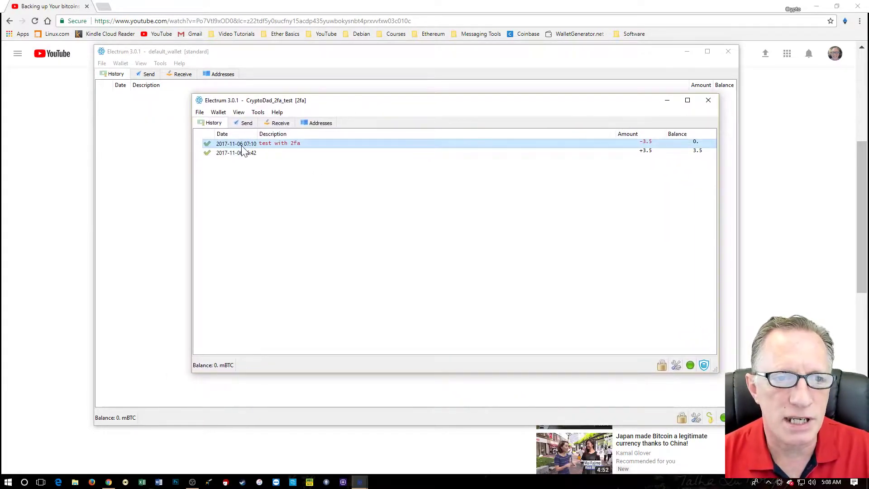
mouse_move(656, 150)
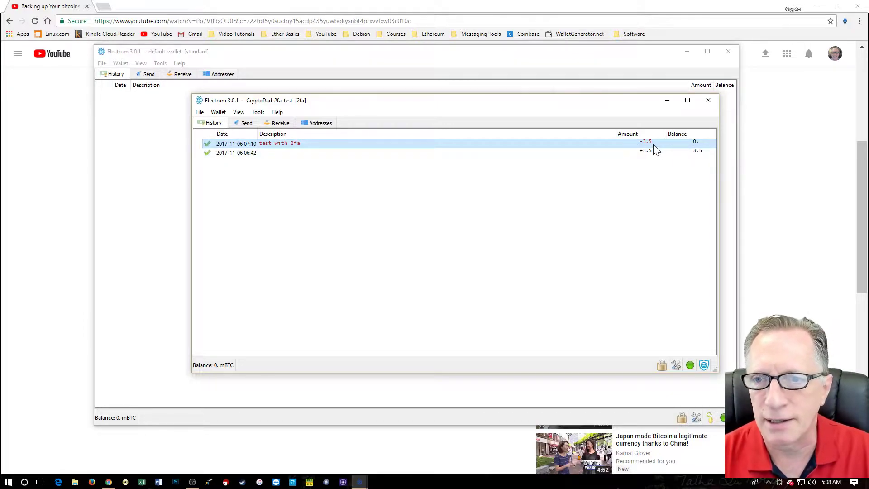
mouse_move(247, 152)
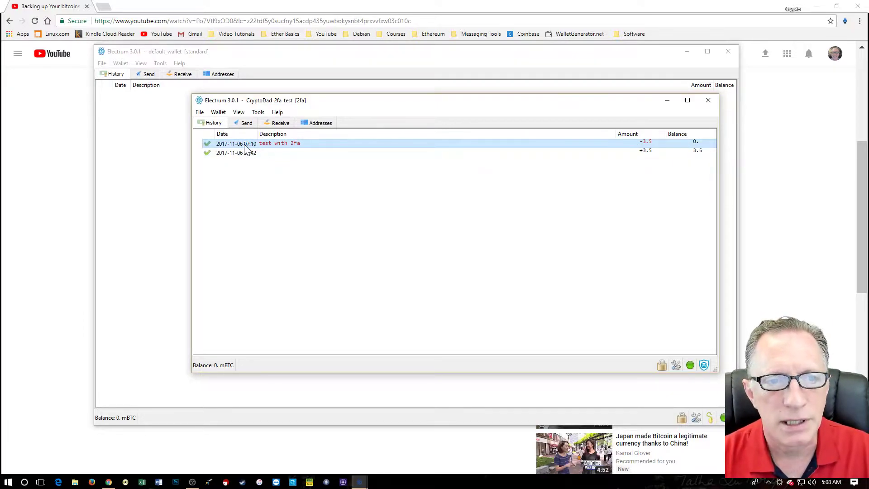
mouse_move(240, 153)
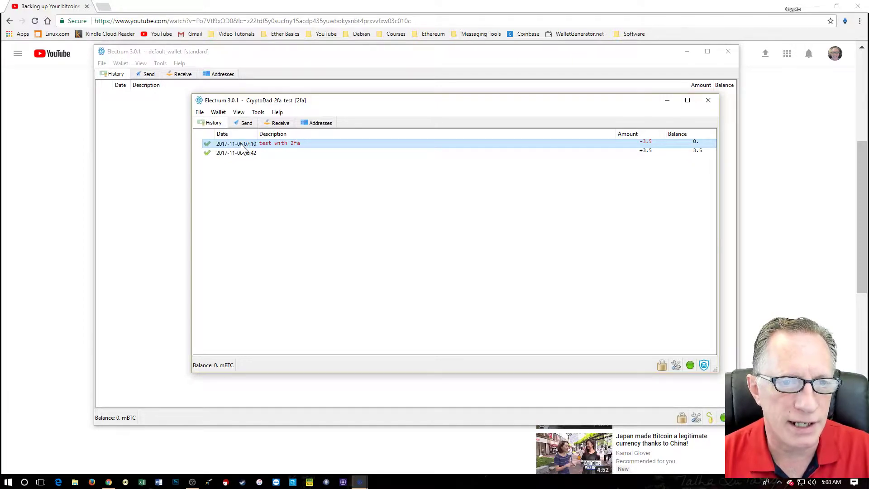
- Review the 2fa send's details, selecting its transaction ID and both output addresses
double_click(258, 143)
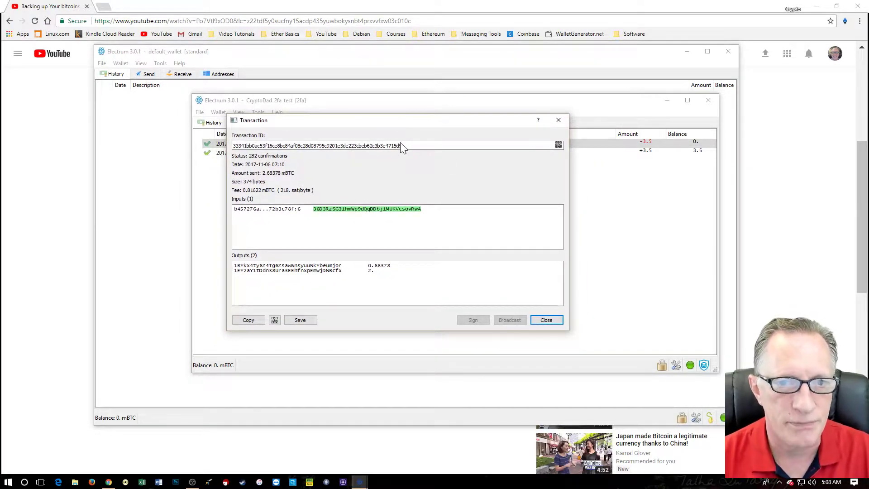
triple_click(316, 146)
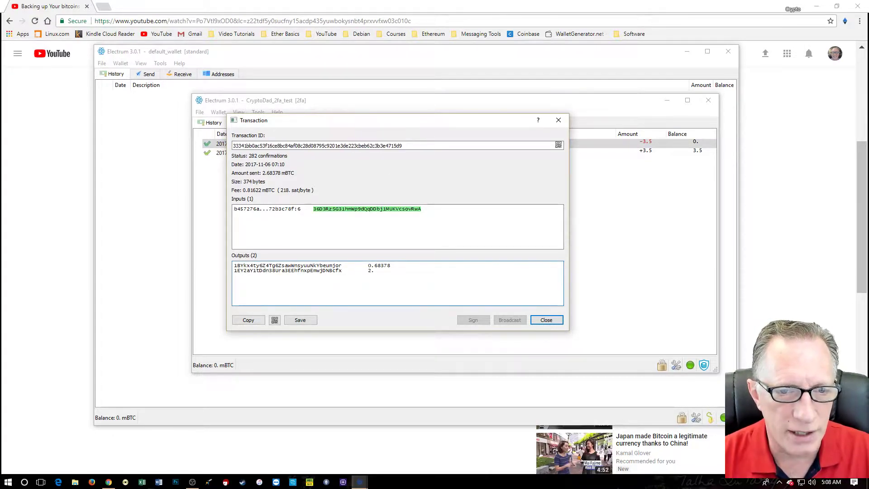
double_click(288, 265)
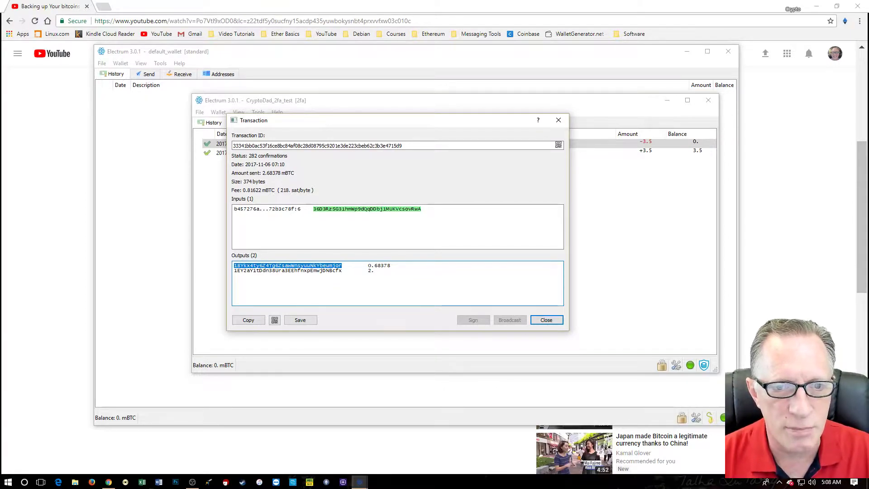
mouse_move(277, 256)
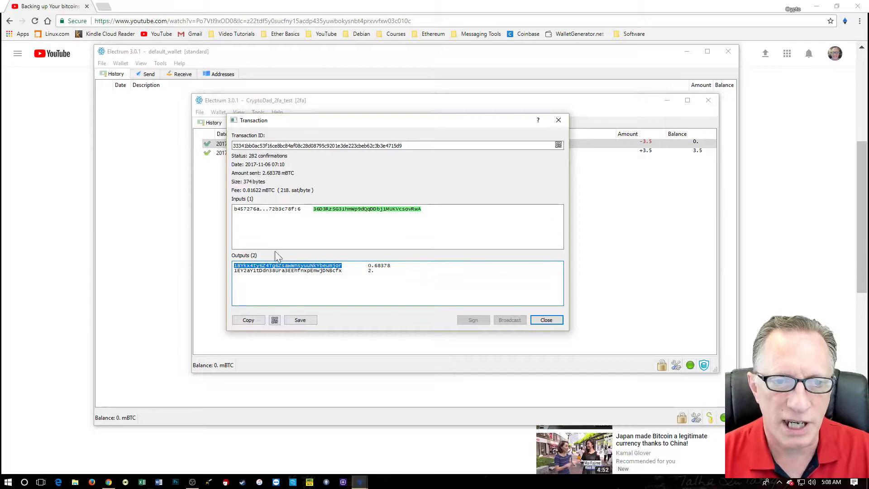
mouse_move(355, 255)
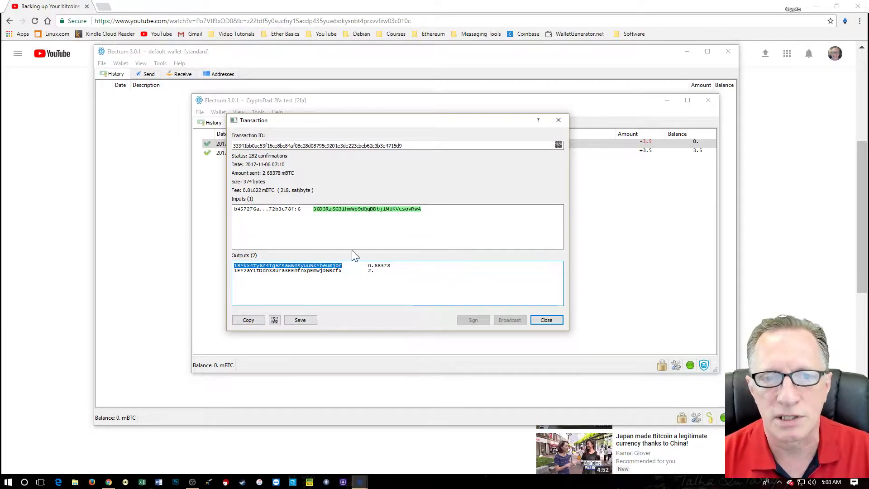
left_click(333, 265)
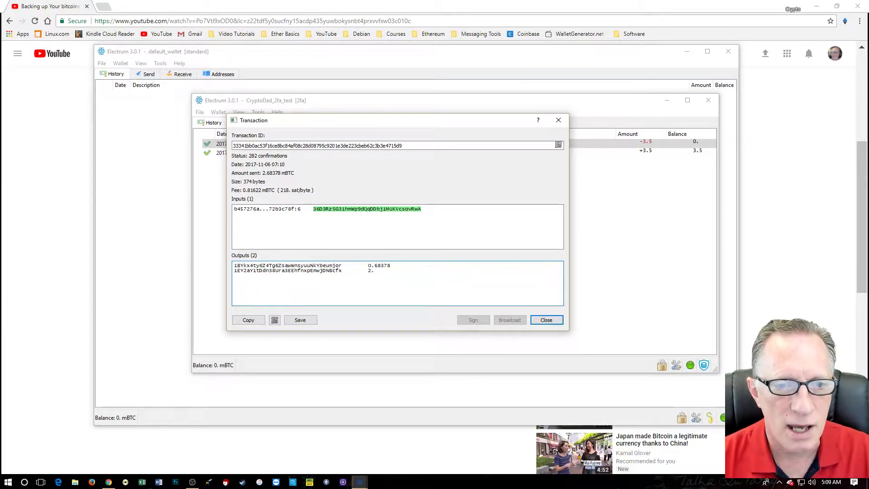
double_click(288, 266)
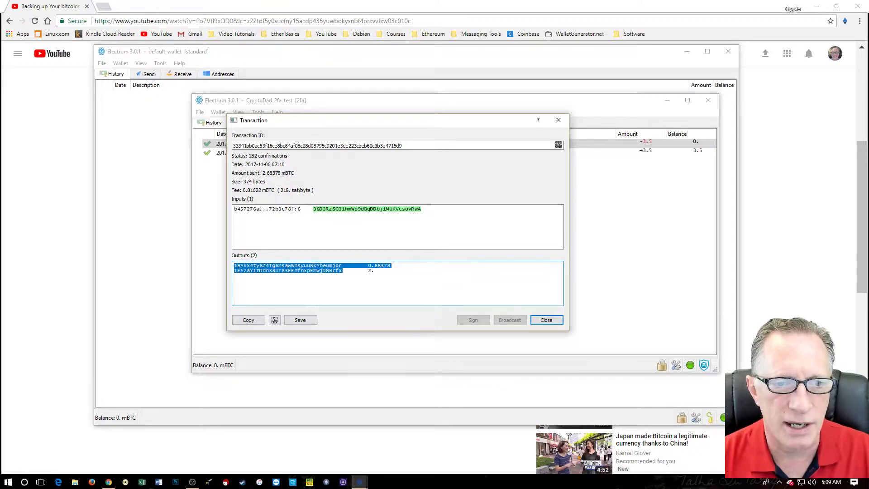
left_click(287, 270)
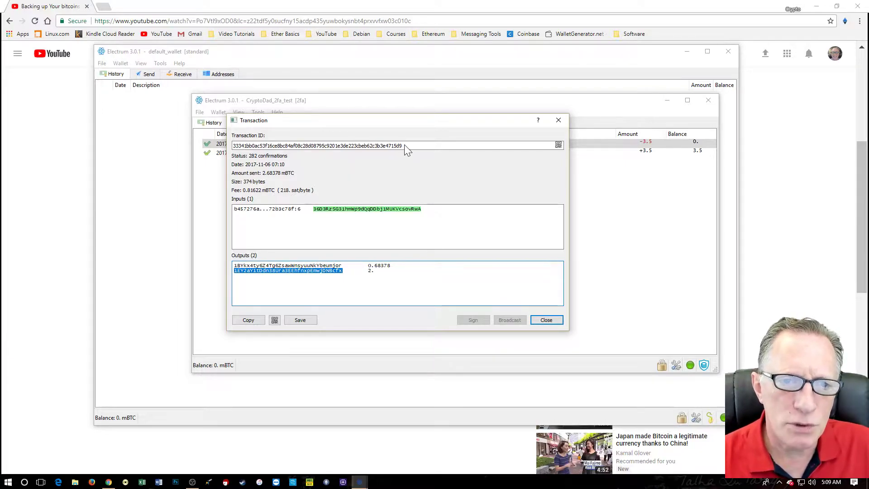
triple_click(315, 146)
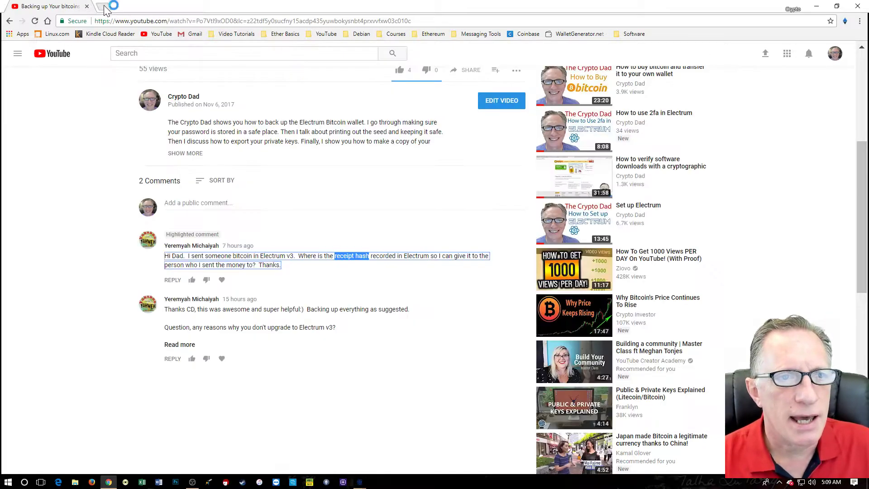
- Open a new browser tab for blockchain.info
left_click(113, 6)
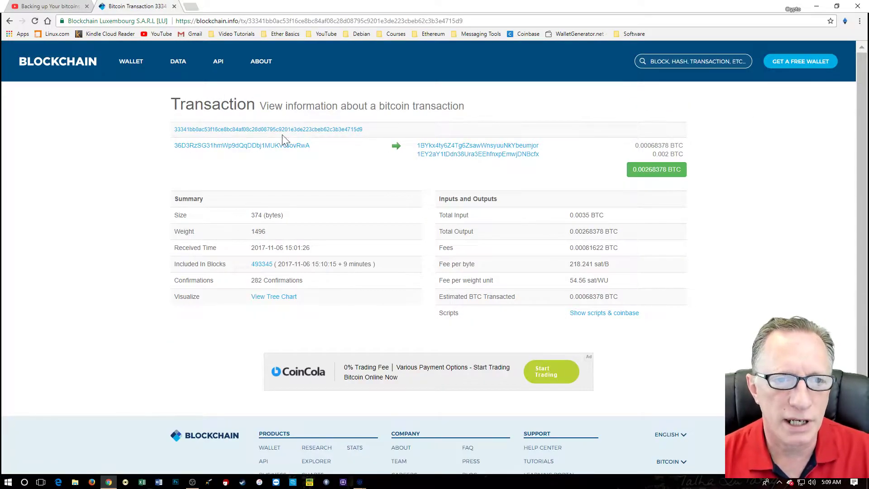
mouse_move(491, 235)
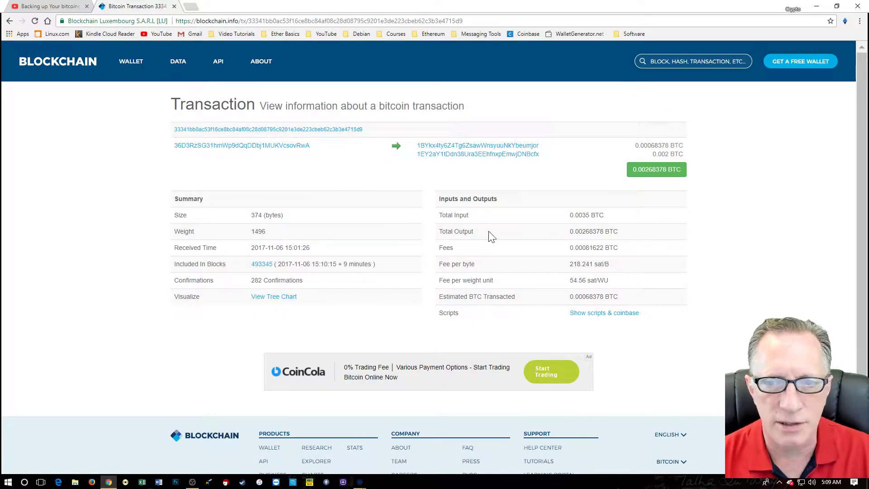
mouse_move(583, 228)
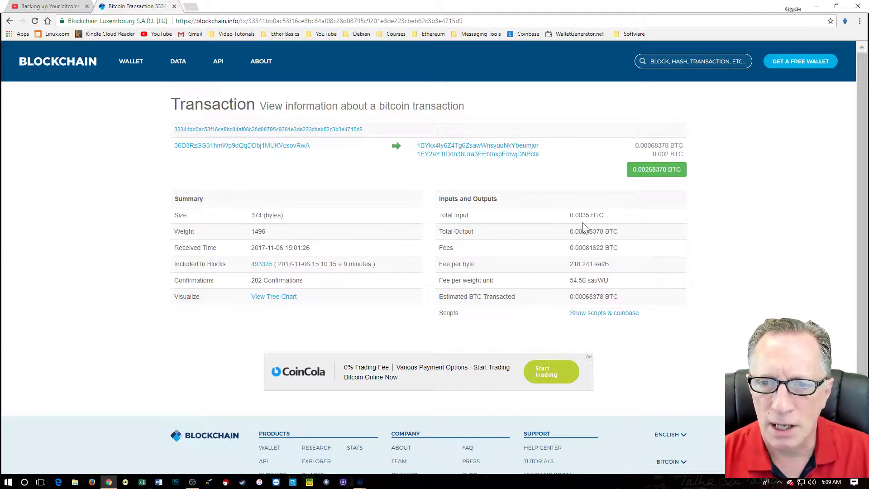
mouse_move(588, 227)
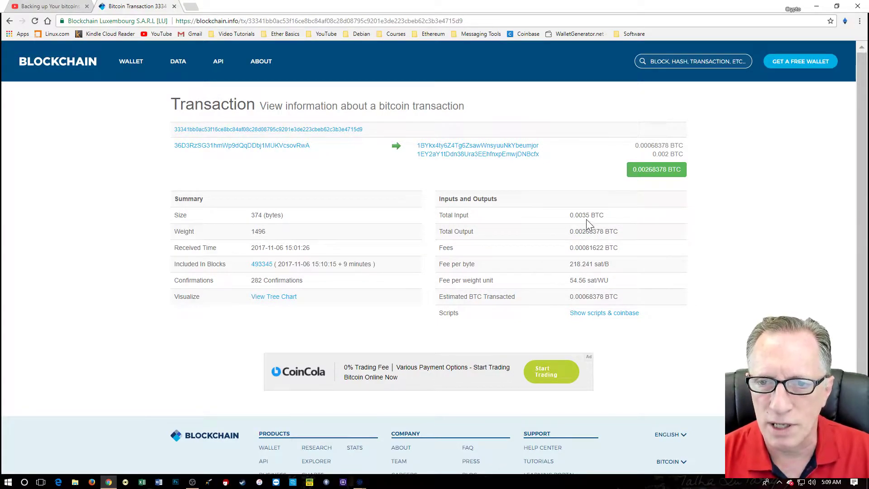
mouse_move(602, 225)
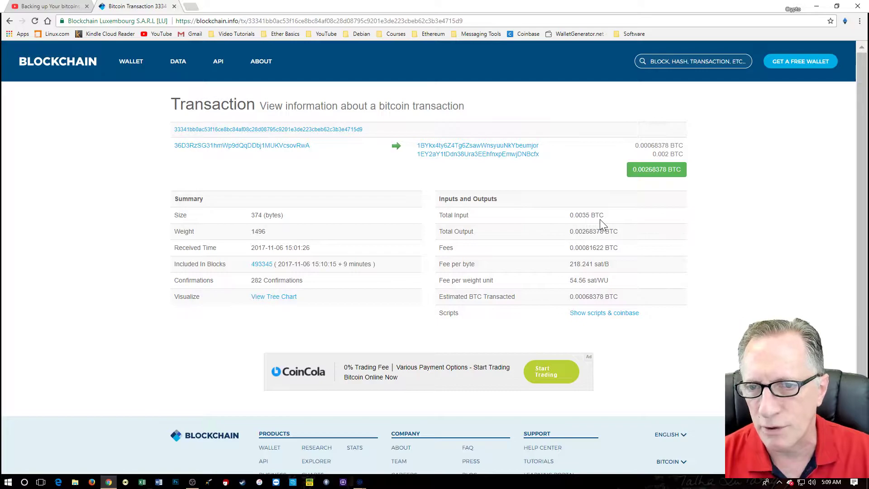
mouse_move(617, 224)
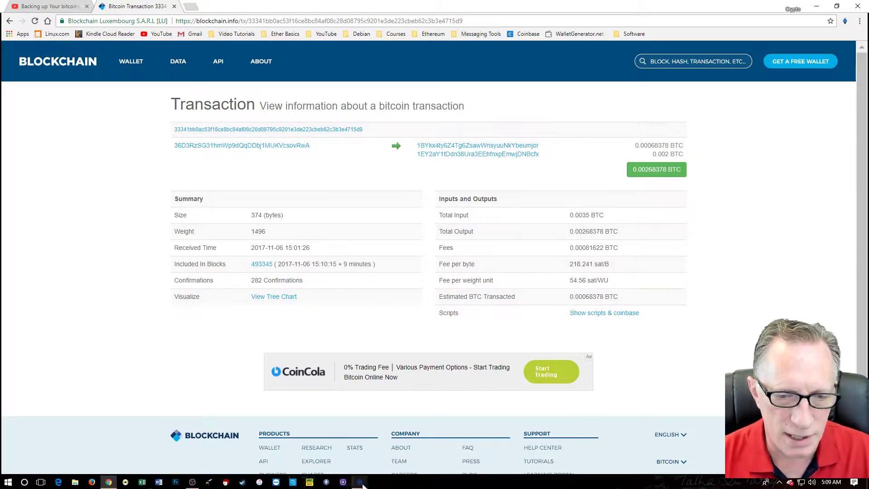
left_click(359, 482)
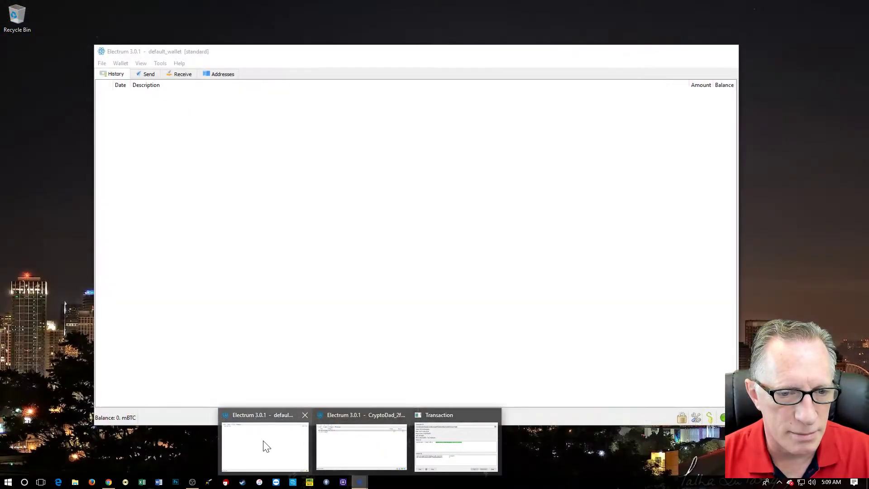
left_click(361, 447)
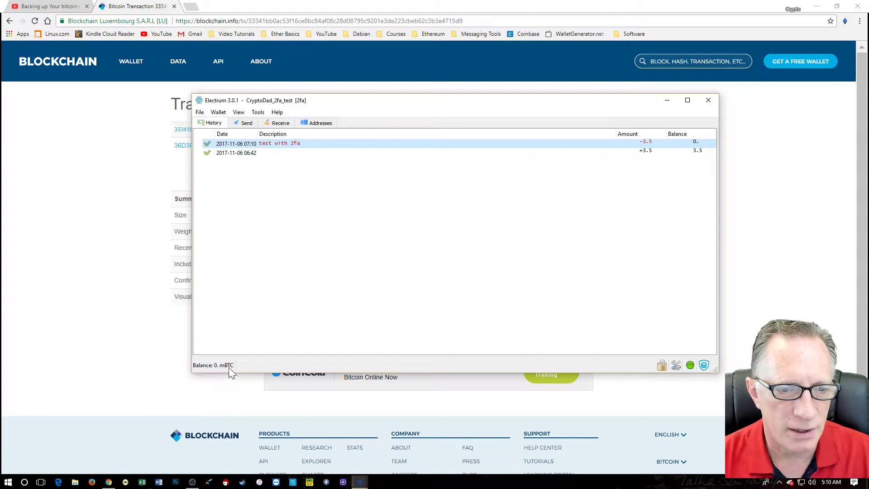
mouse_move(229, 373)
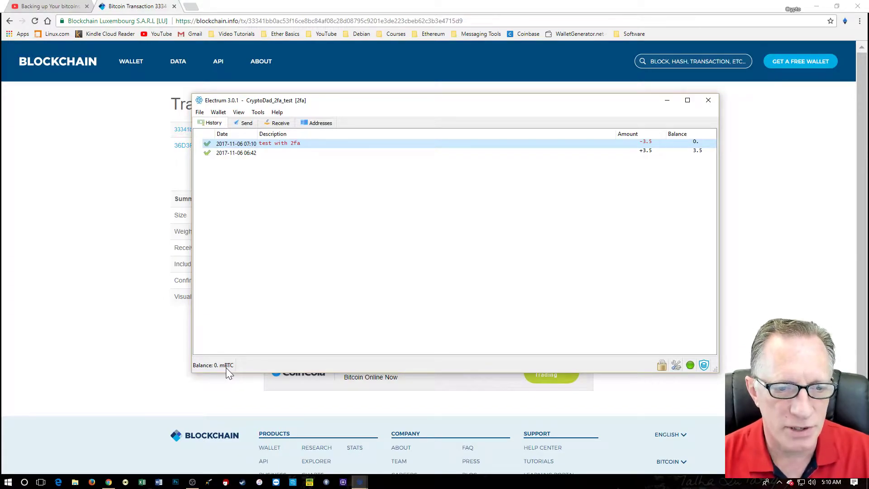
mouse_move(640, 143)
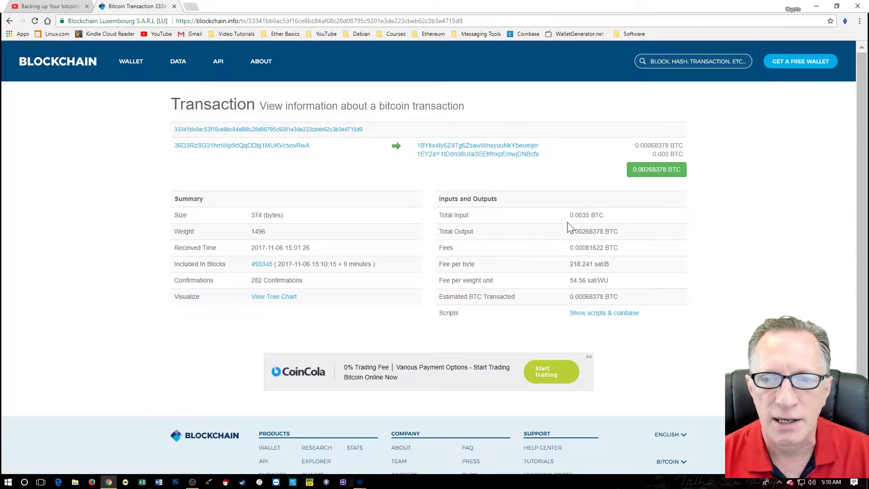
mouse_move(582, 227)
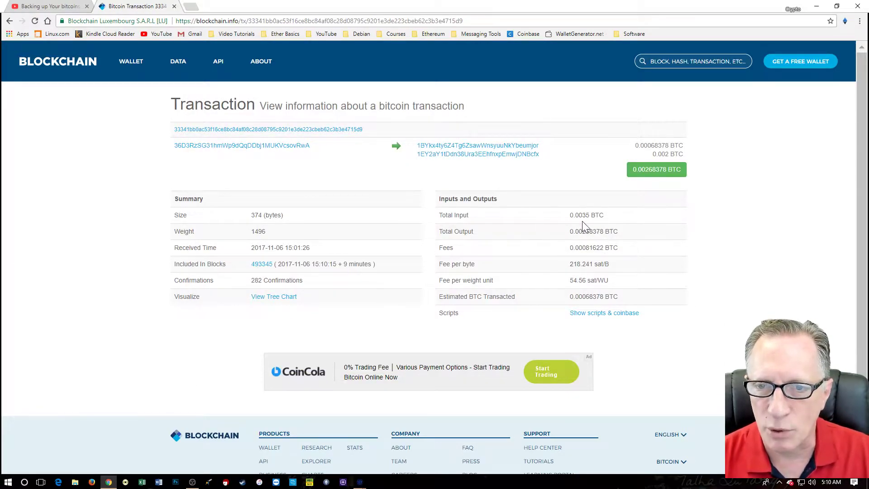
mouse_move(587, 215)
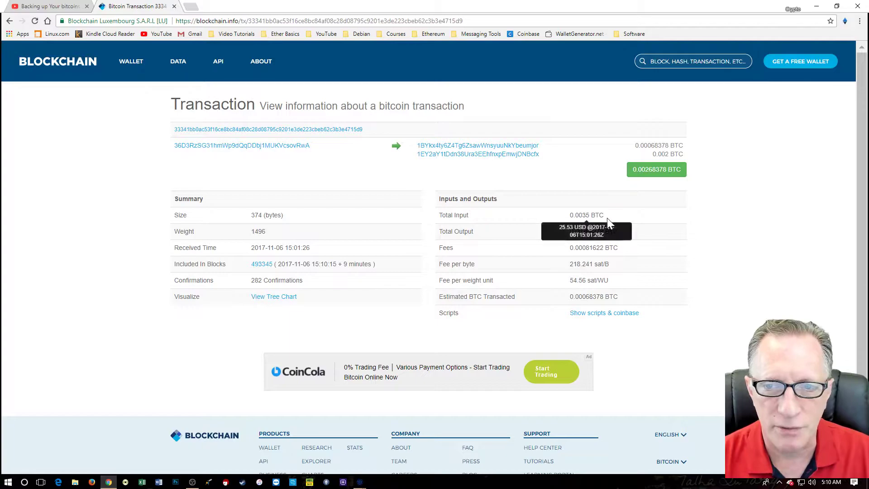
mouse_move(593, 247)
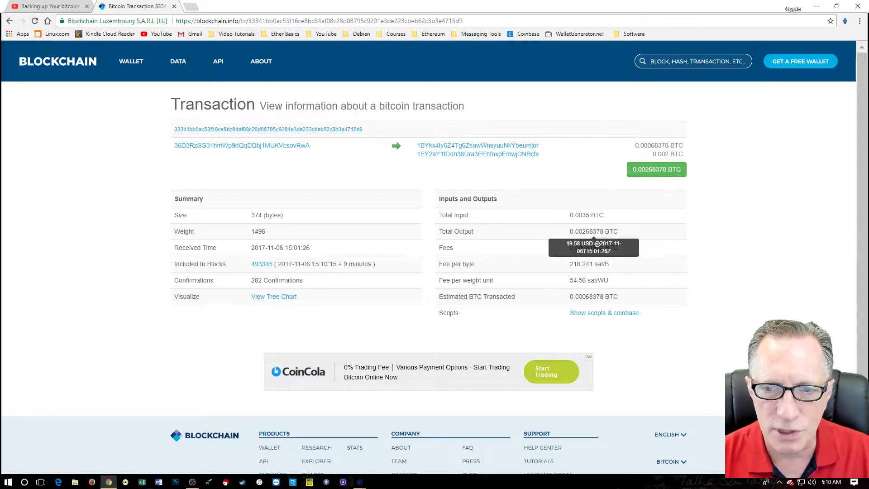
mouse_move(540, 251)
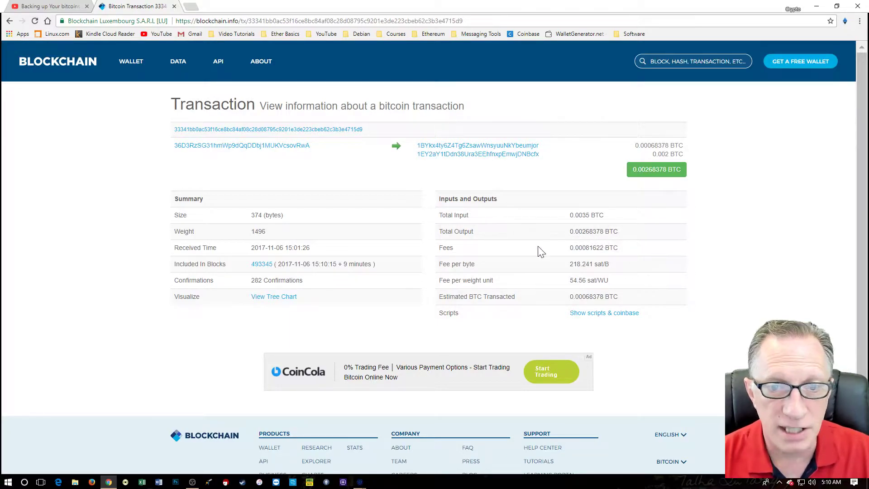
mouse_move(711, 359)
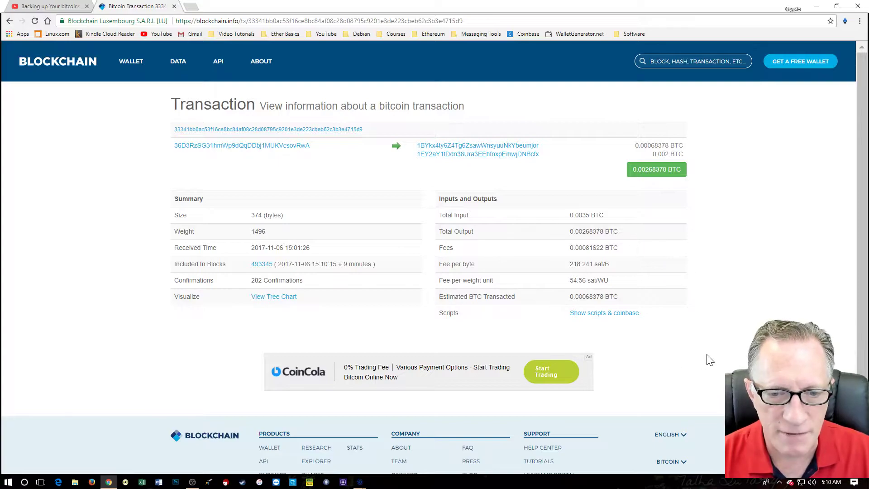
mouse_move(589, 245)
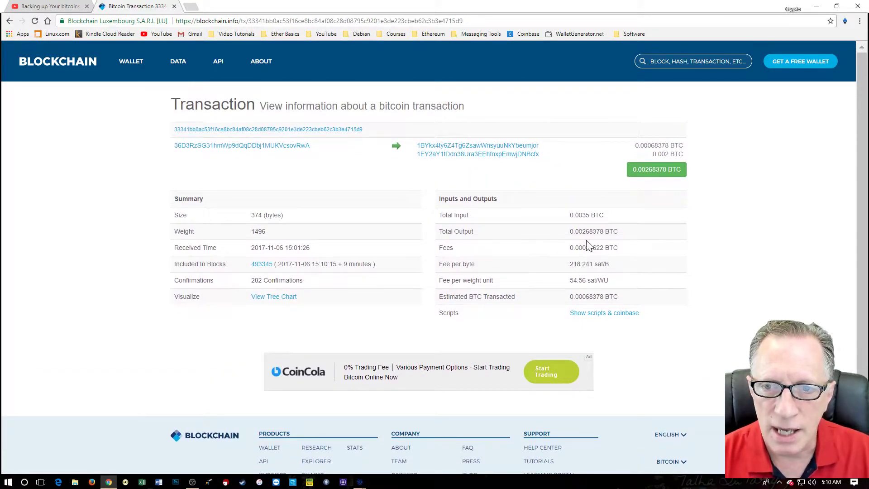
mouse_move(590, 248)
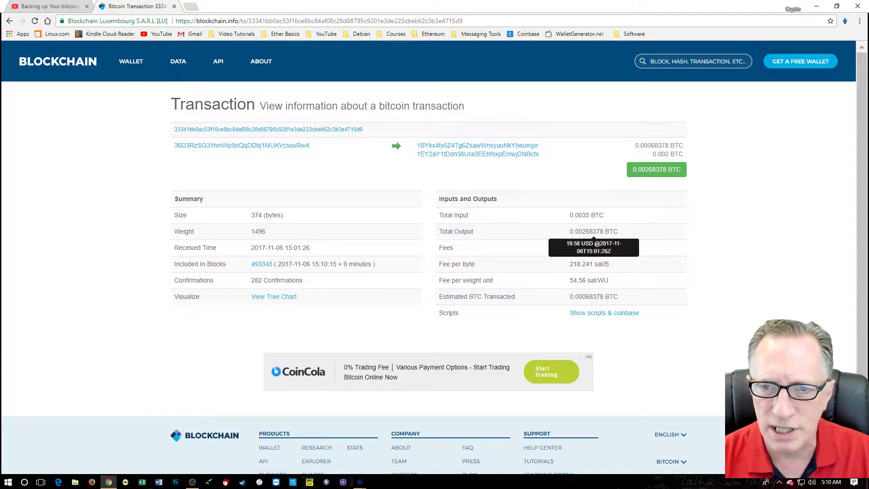
mouse_move(387, 242)
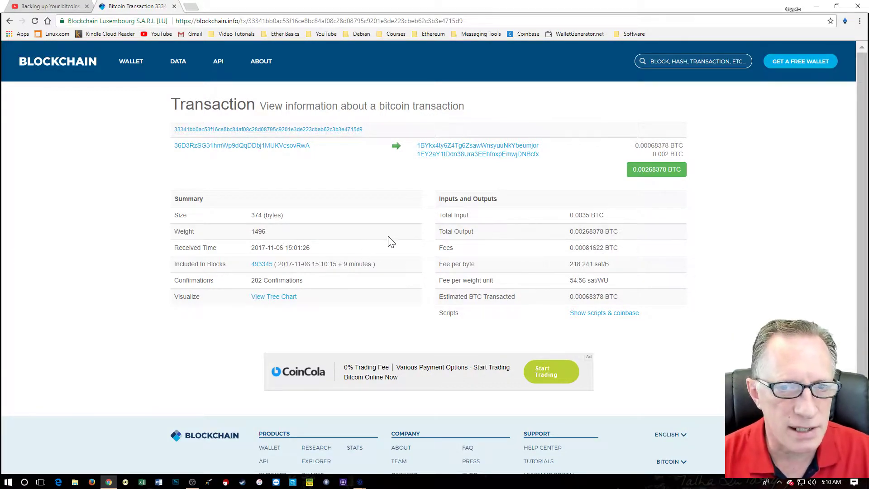
mouse_move(319, 180)
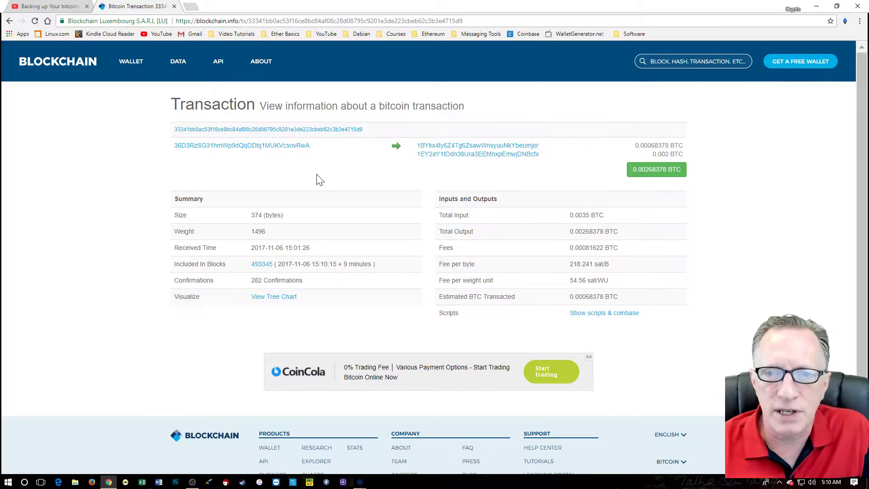
mouse_move(284, 75)
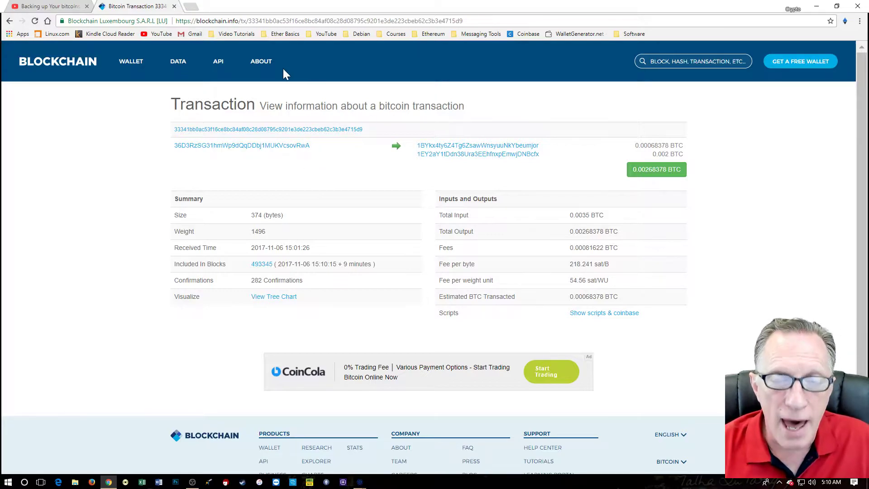
mouse_move(108, 173)
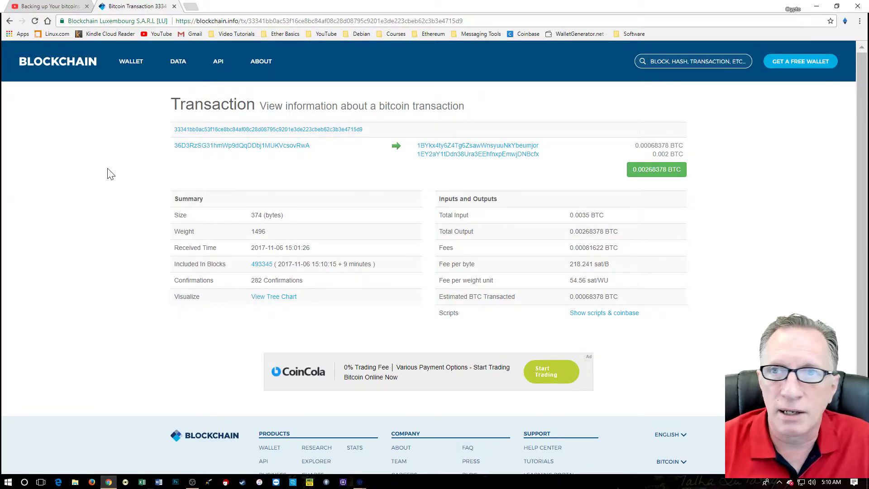
mouse_move(108, 168)
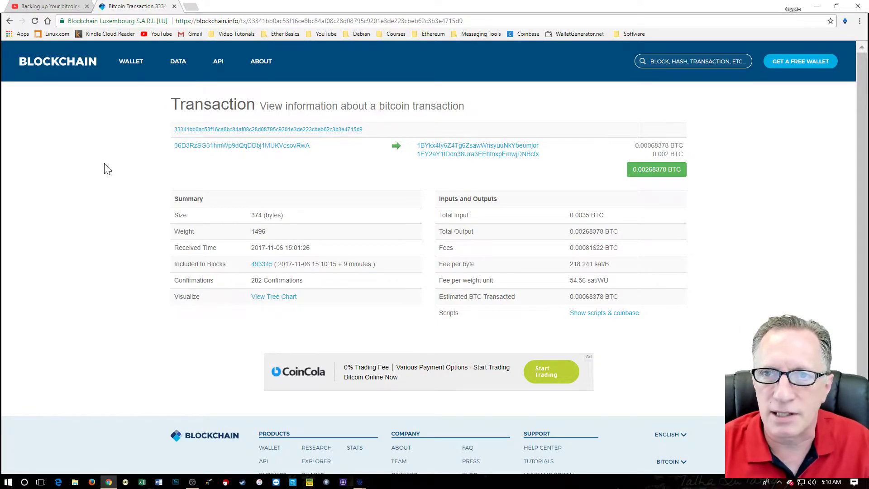
mouse_move(121, 349)
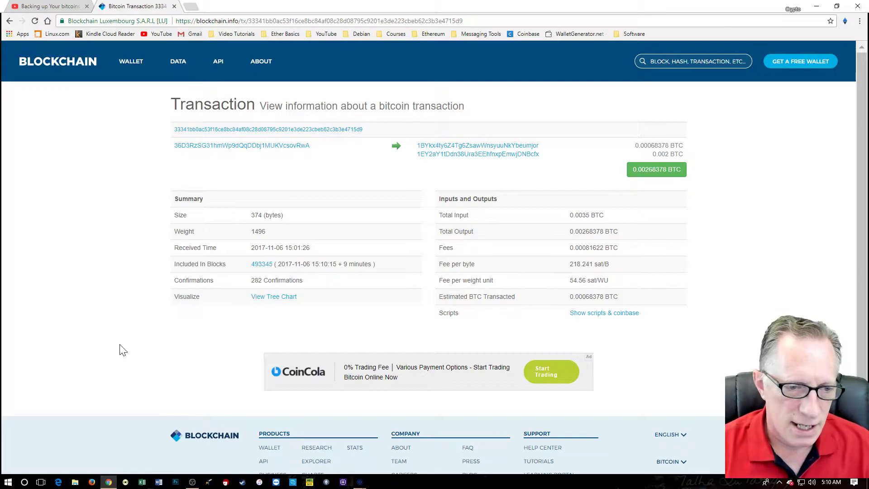
mouse_move(142, 298)
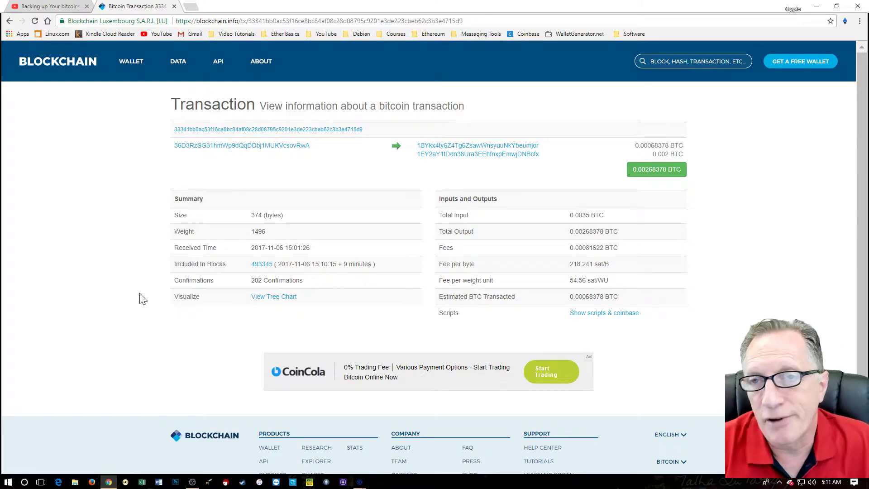
mouse_move(153, 331)
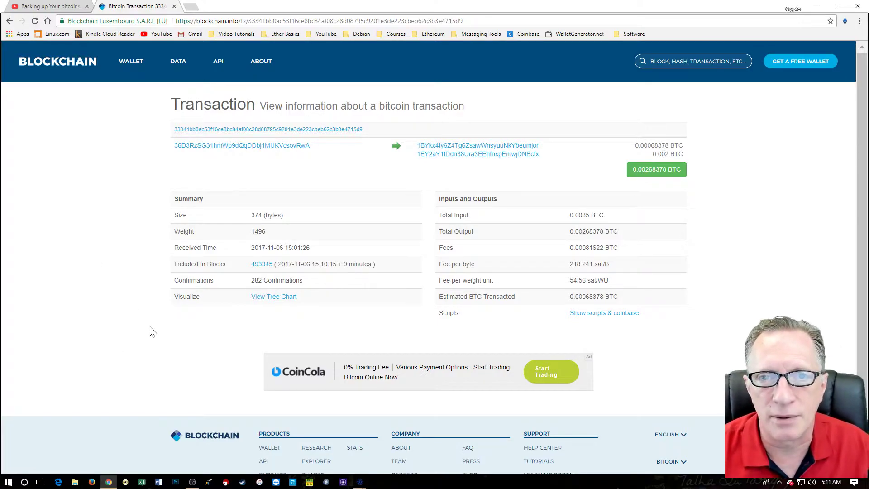
mouse_move(138, 308)
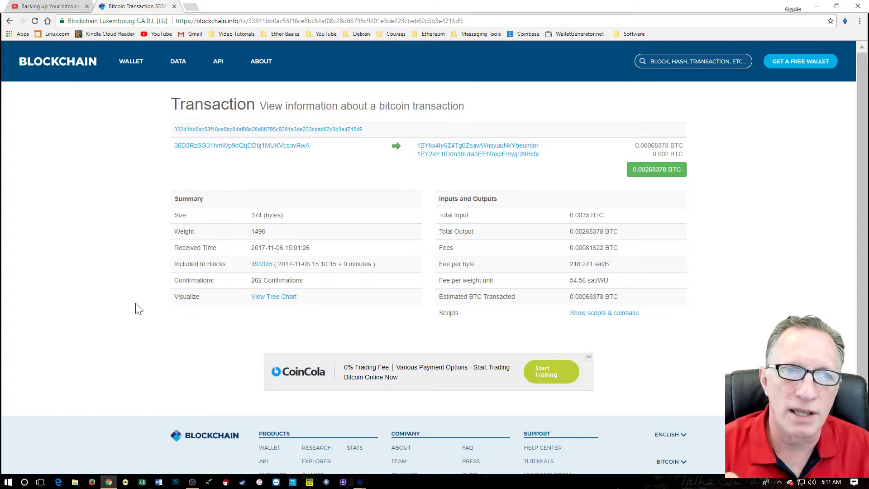
mouse_move(107, 335)
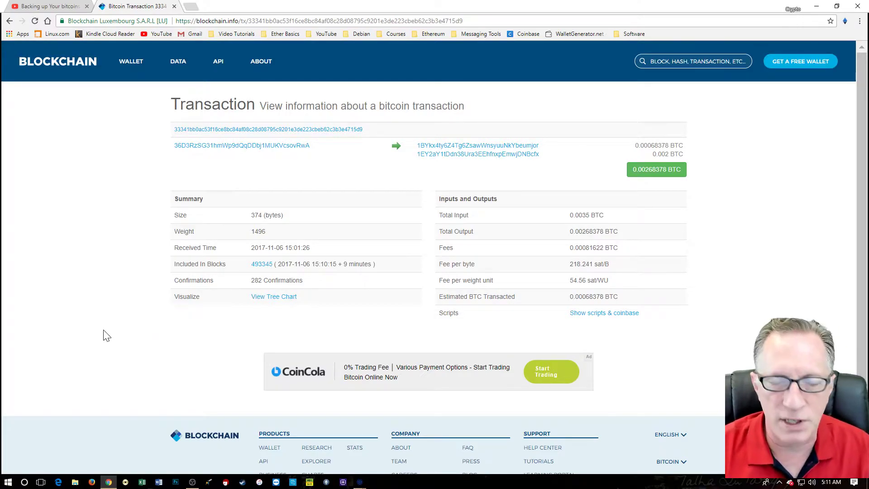
mouse_move(188, 244)
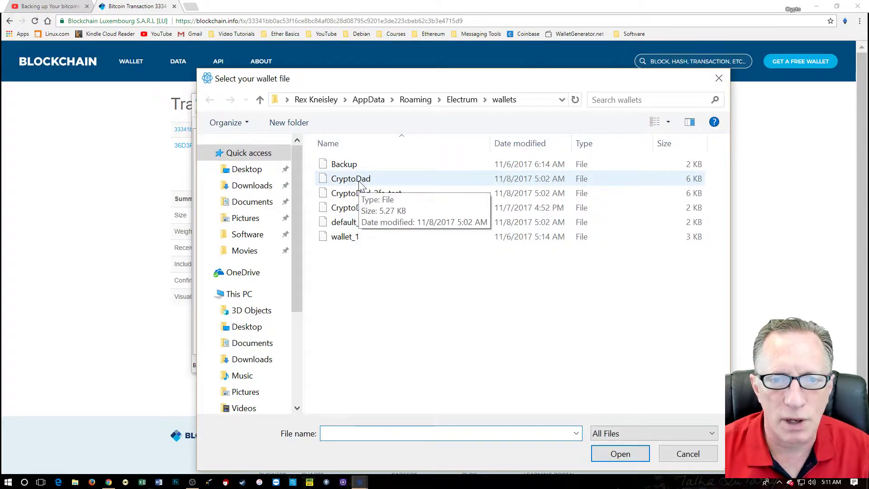
- Choose the CryptoDad wallet file and unlock it with its password
left_click(350, 178)
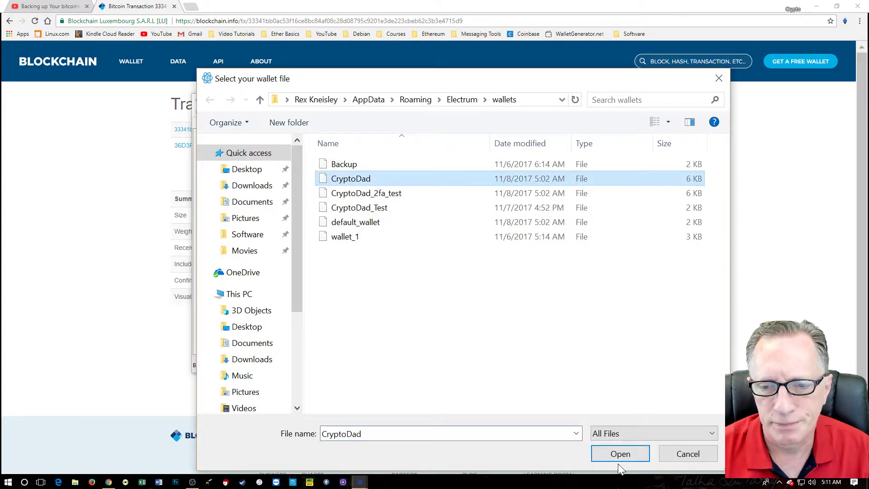
left_click(619, 453)
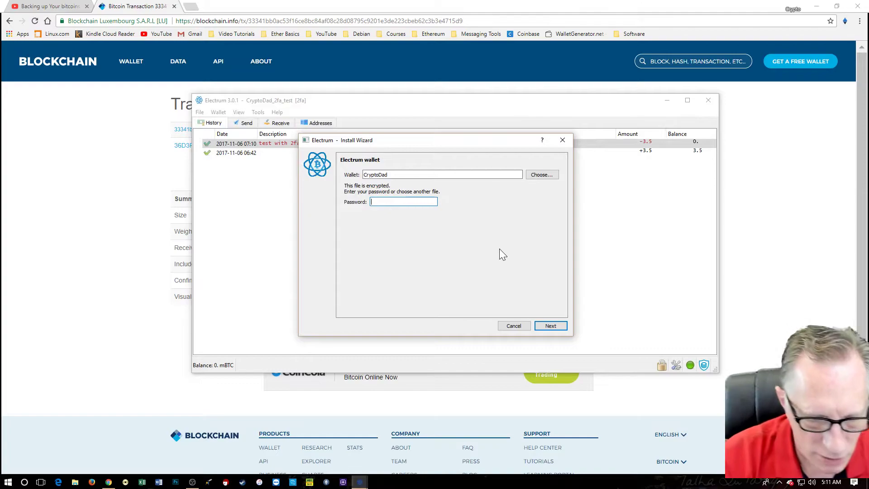
type("••••")
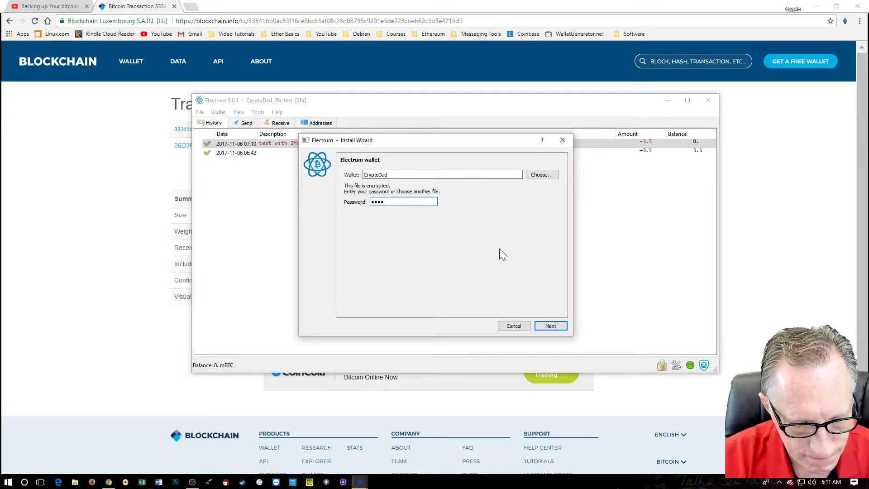
type("password")
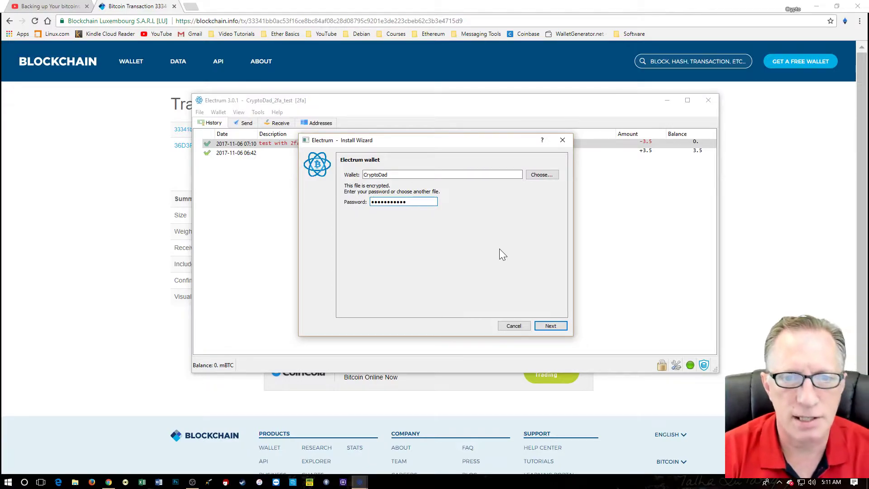
left_click(550, 325)
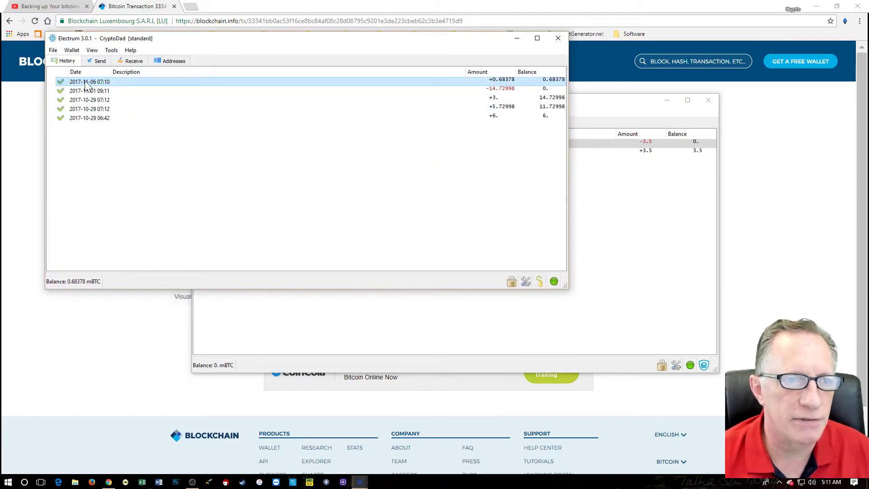
mouse_move(506, 91)
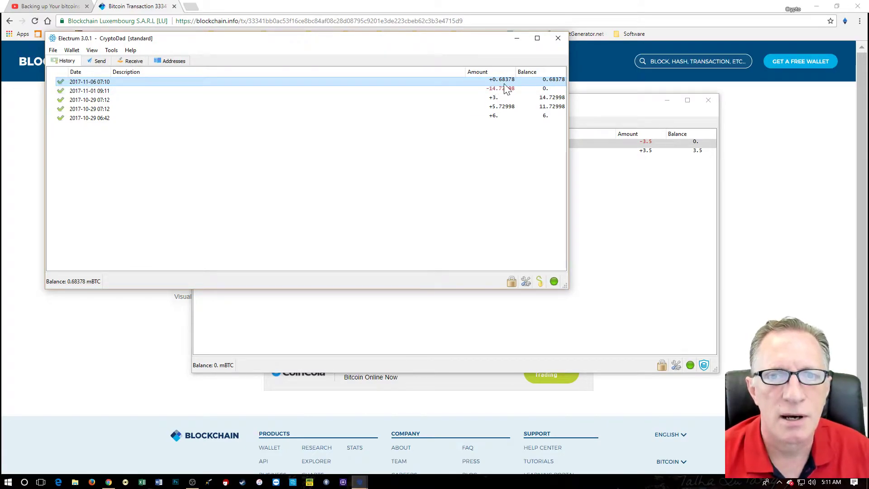
mouse_move(511, 91)
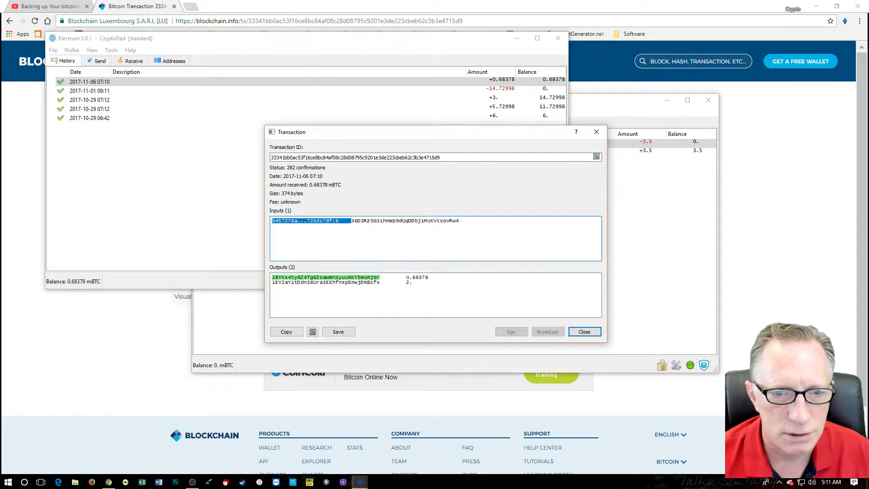
- Copy the receiving address from the +0.68378 receipt's outputs
left_click(326, 277)
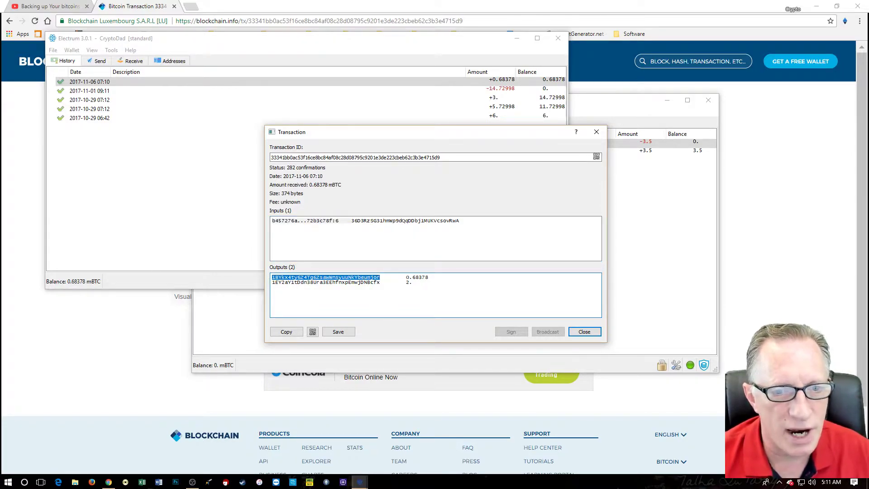
right_click(326, 277)
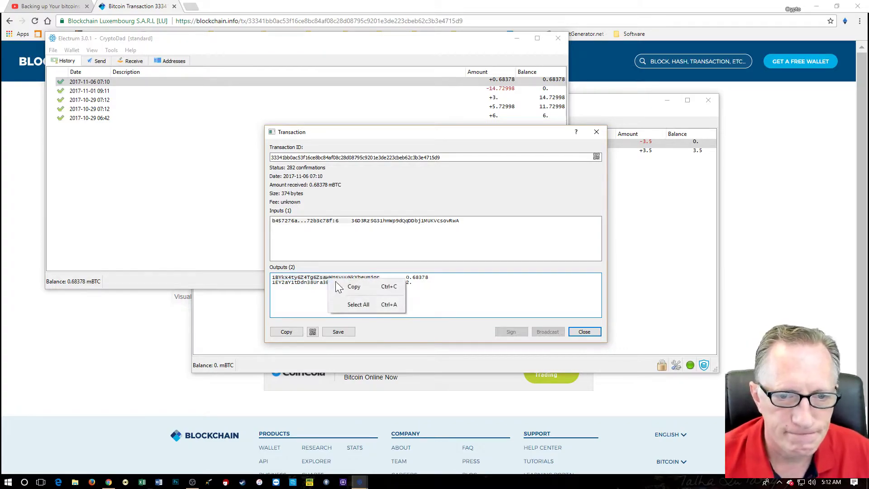
left_click(584, 332)
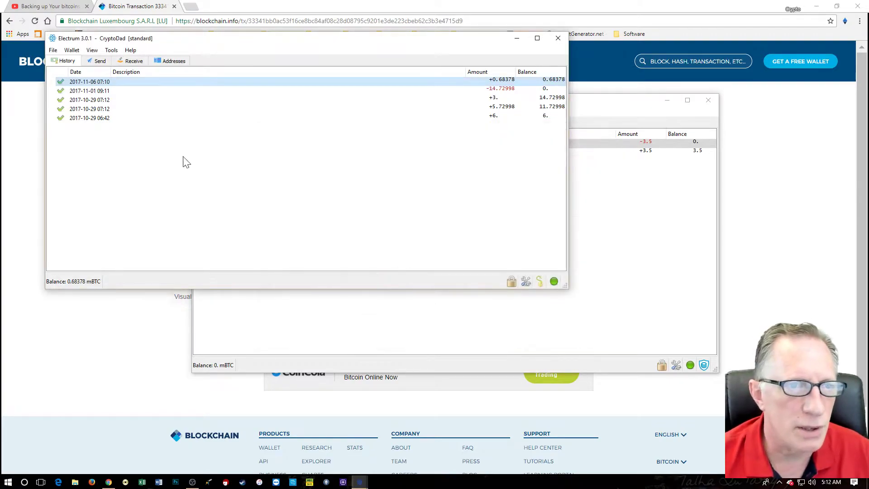
- View the Receive address, then reopen the 2017-11-06 receipt's details from History
left_click(134, 60)
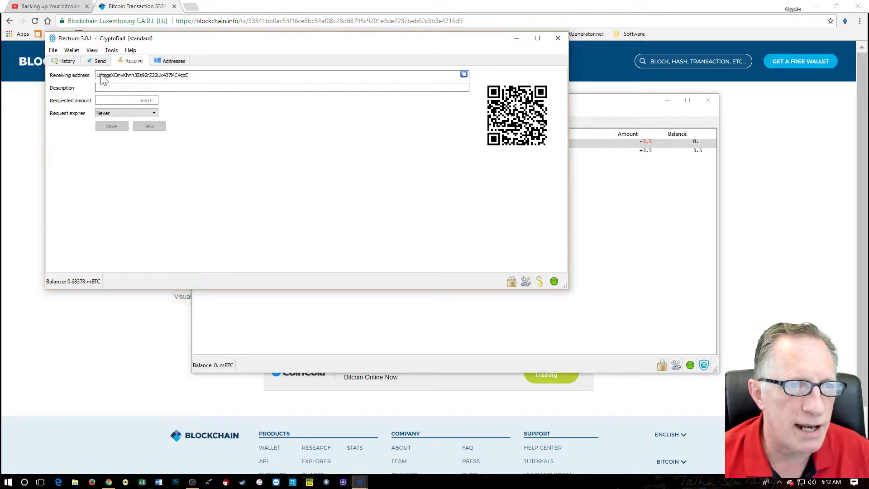
mouse_move(345, 201)
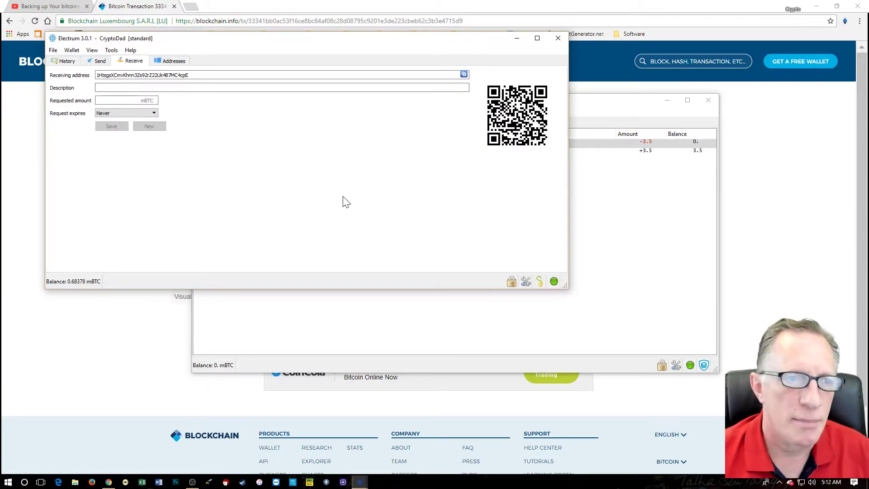
mouse_move(349, 261)
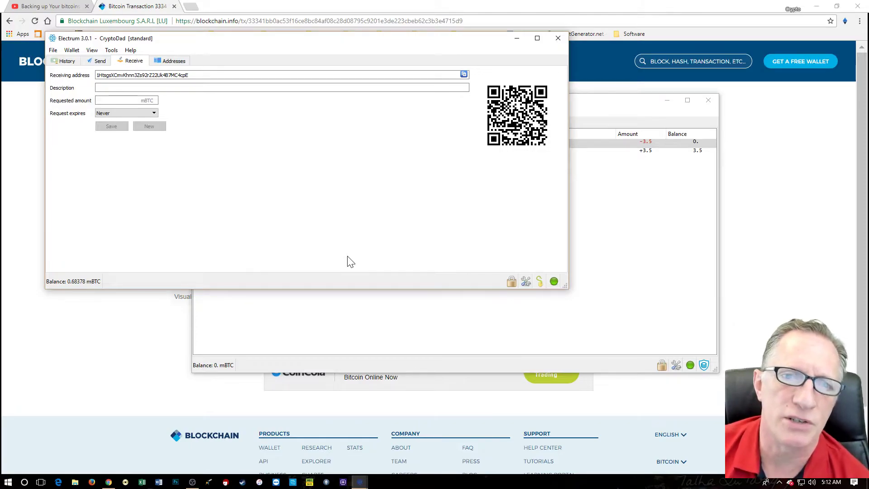
mouse_move(320, 207)
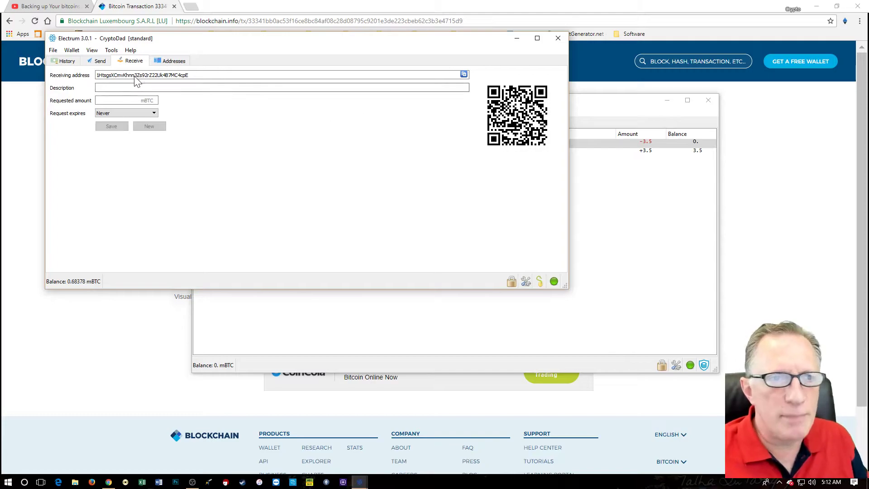
left_click(67, 60)
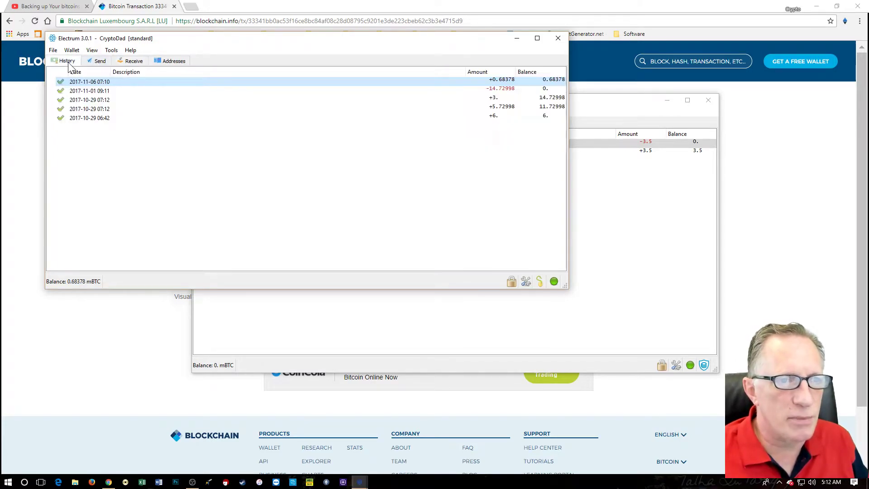
double_click(90, 81)
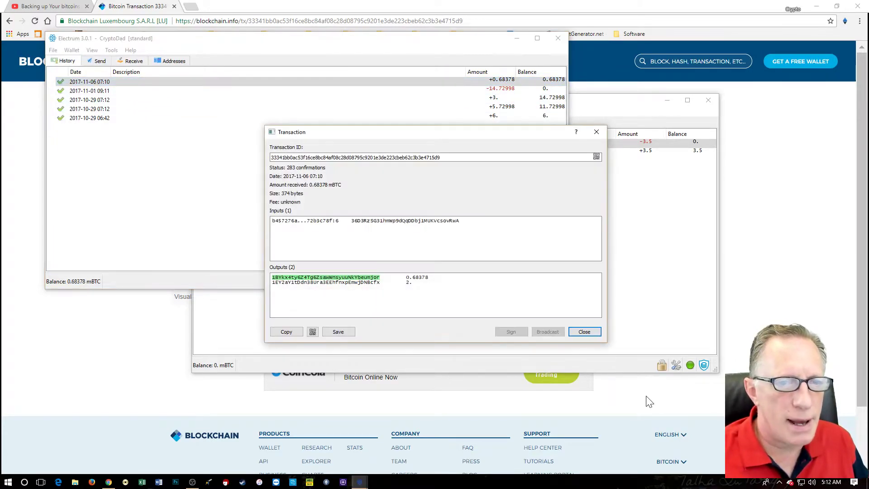
mouse_move(136, 6)
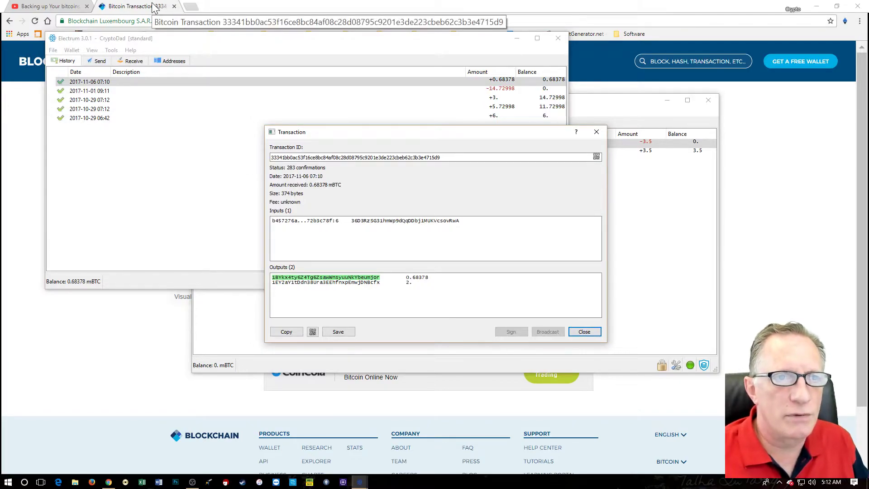
left_click(584, 332)
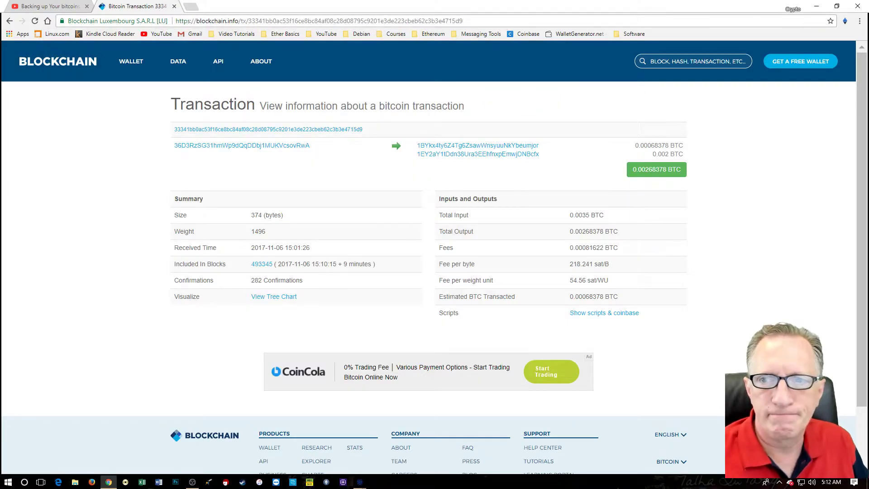
left_click(57, 62)
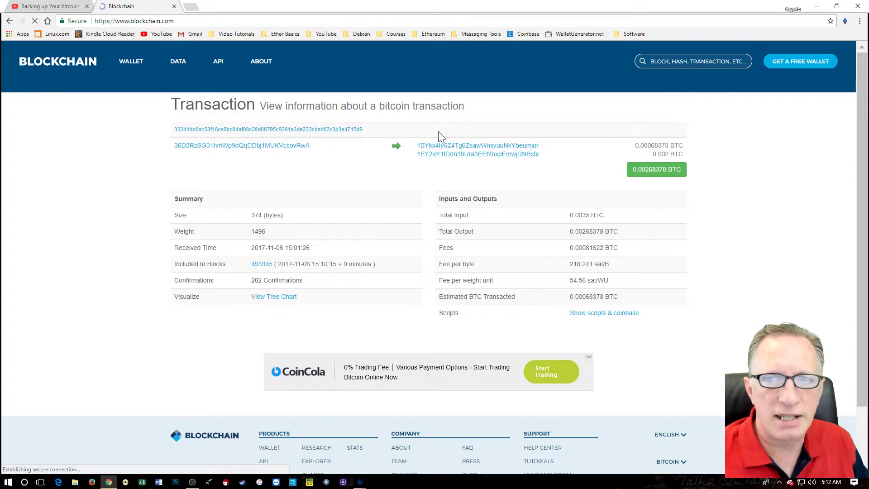
left_click(57, 61)
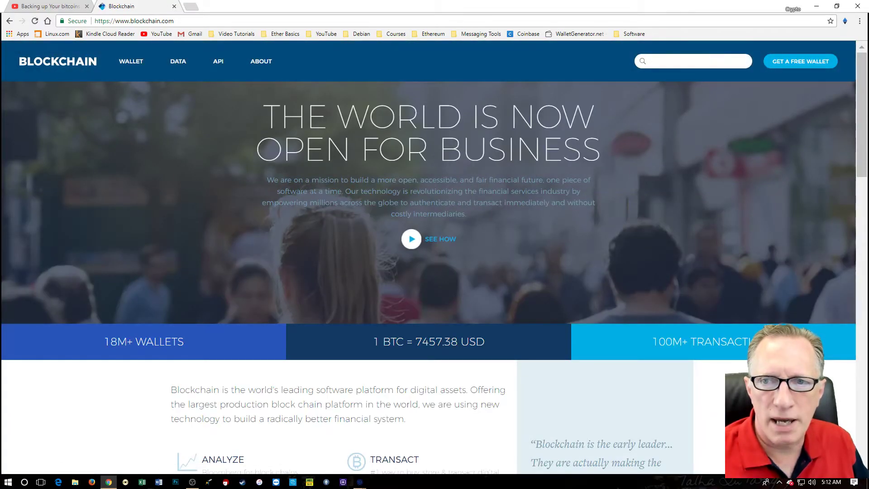
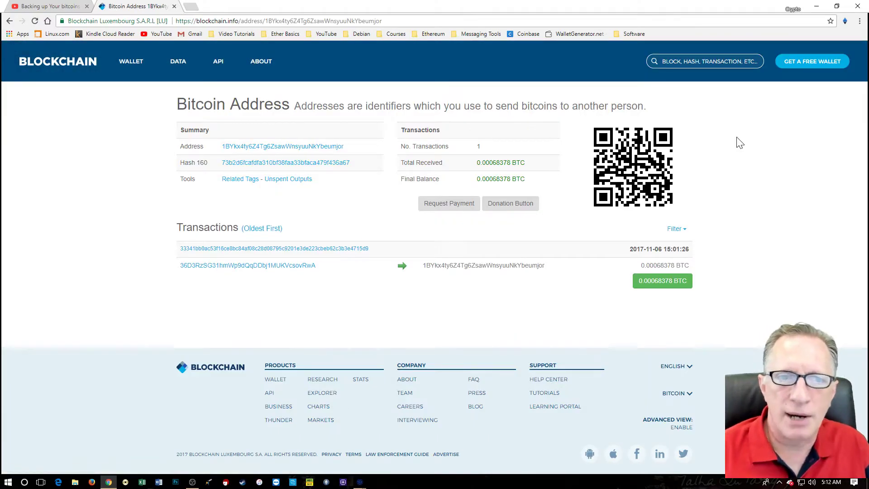
mouse_move(576, 163)
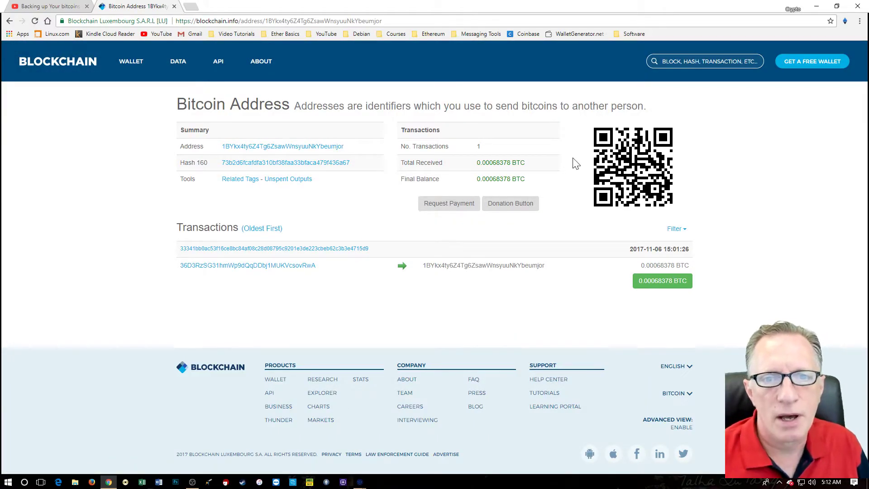
mouse_move(222, 154)
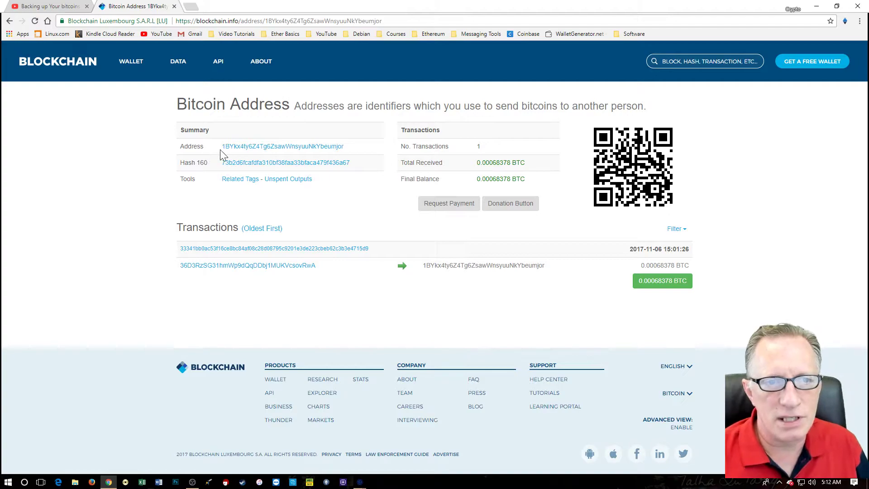
mouse_move(337, 167)
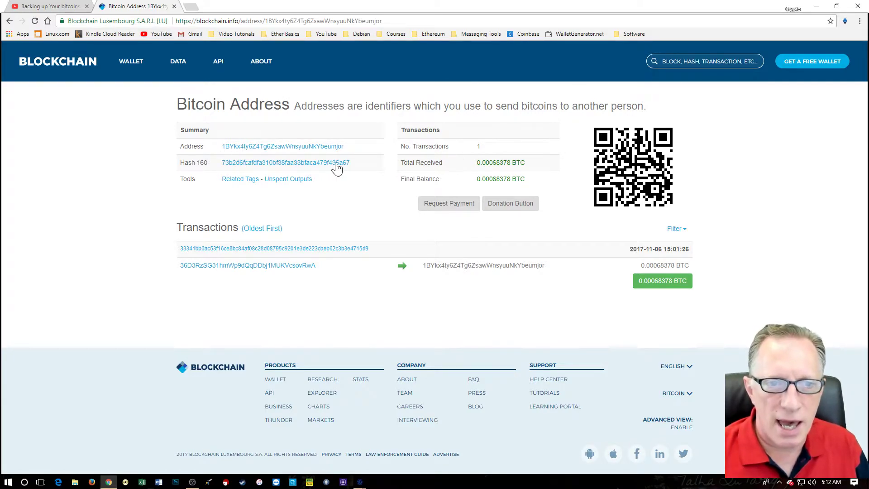
mouse_move(355, 150)
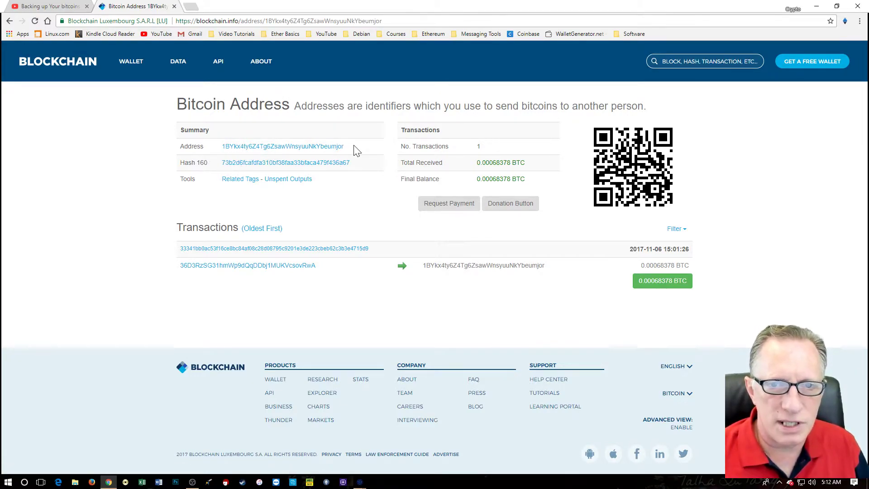
mouse_move(521, 172)
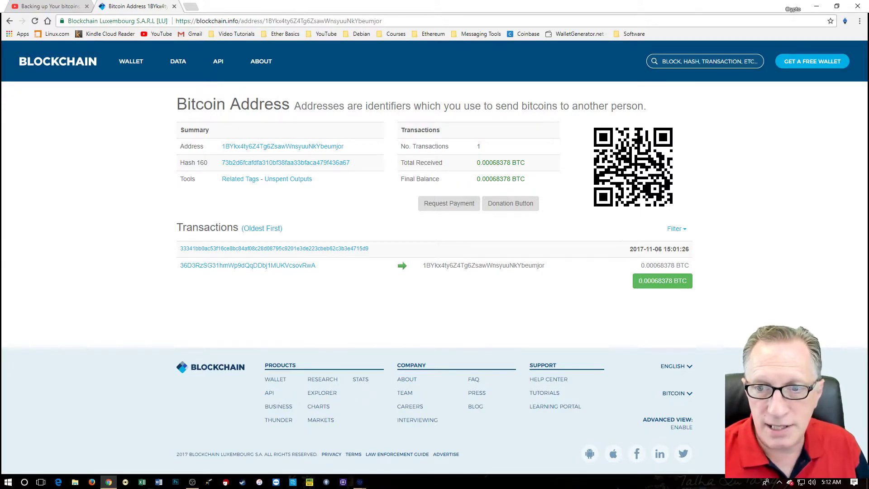
- Compare the address page's 0.00068378 BTC receipt and transaction hash with Electrum
double_click(273, 248)
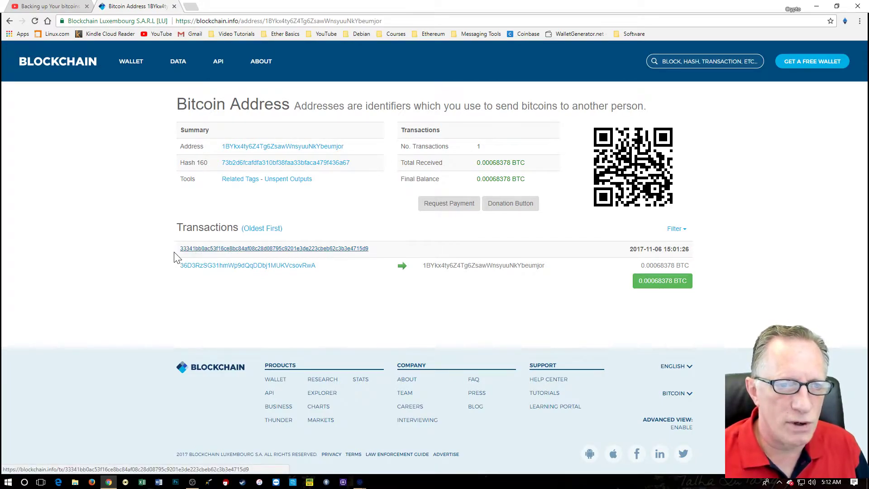
mouse_move(380, 254)
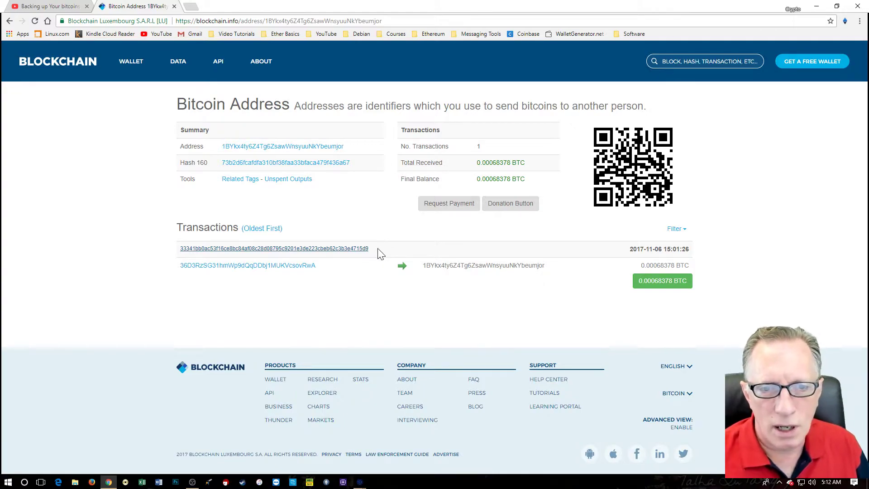
mouse_move(391, 191)
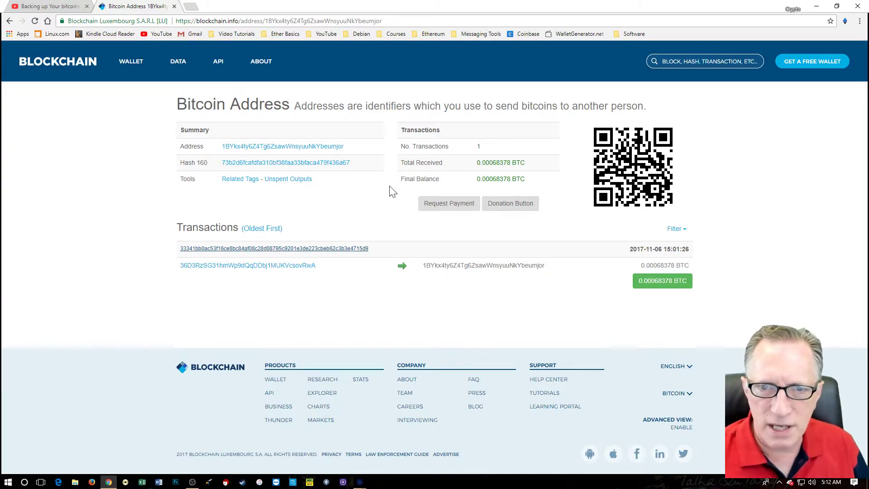
mouse_move(365, 155)
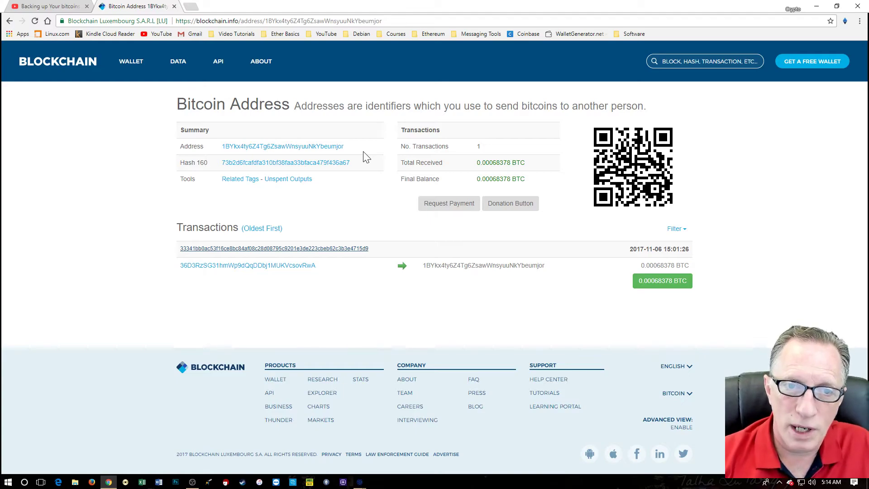
mouse_move(272, 218)
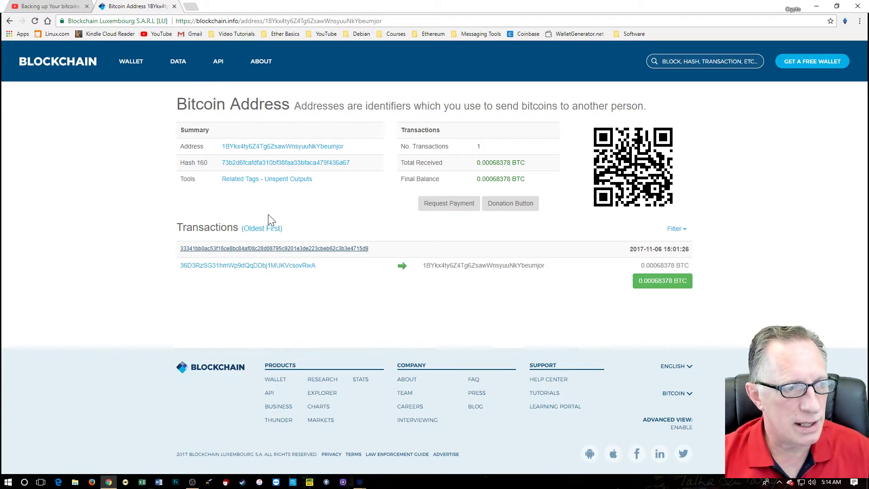
mouse_move(270, 203)
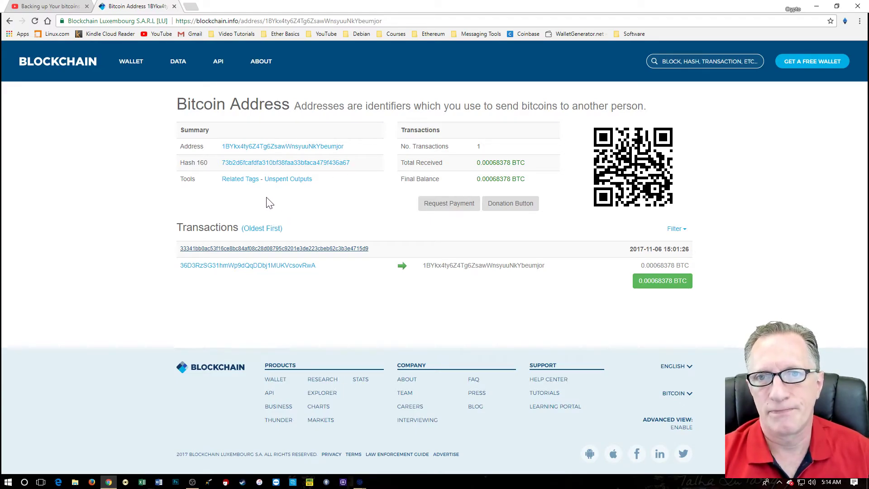
mouse_move(105, 185)
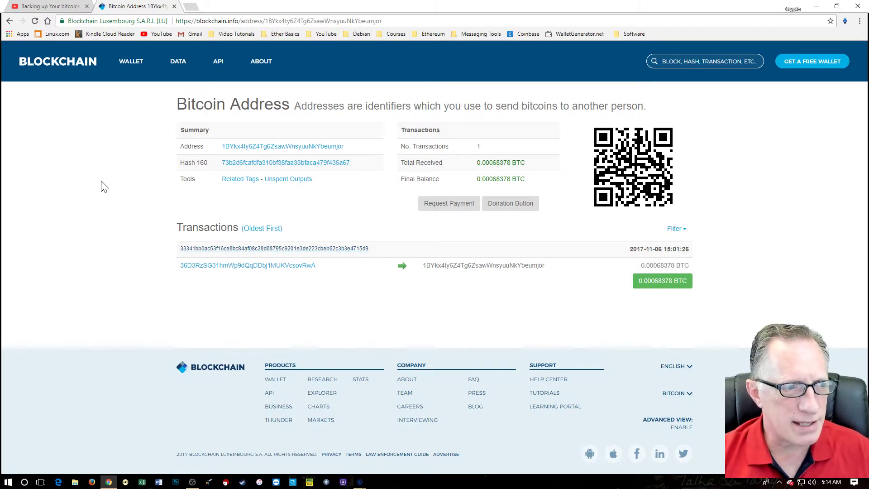